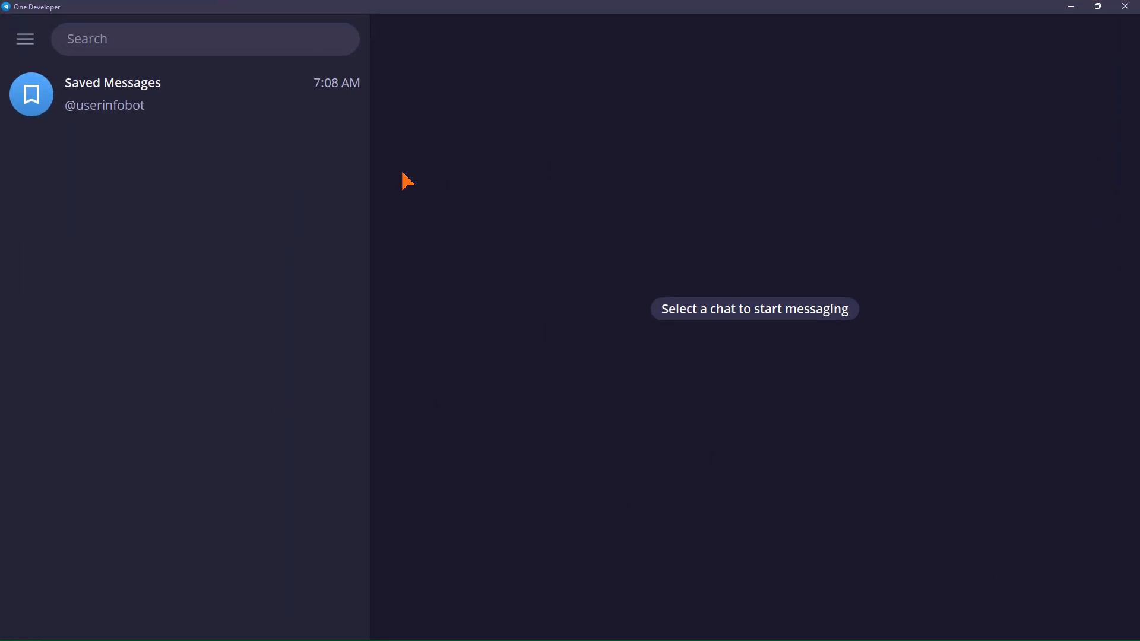
pyautogui.moveTo(495, 434)
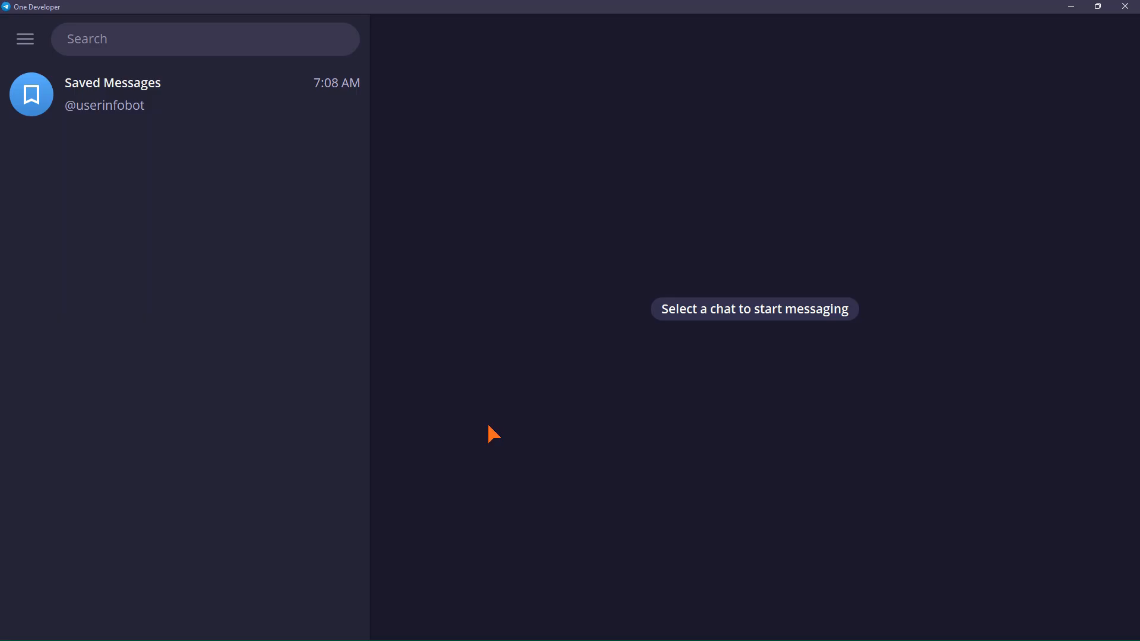
pyautogui.click(184, 94)
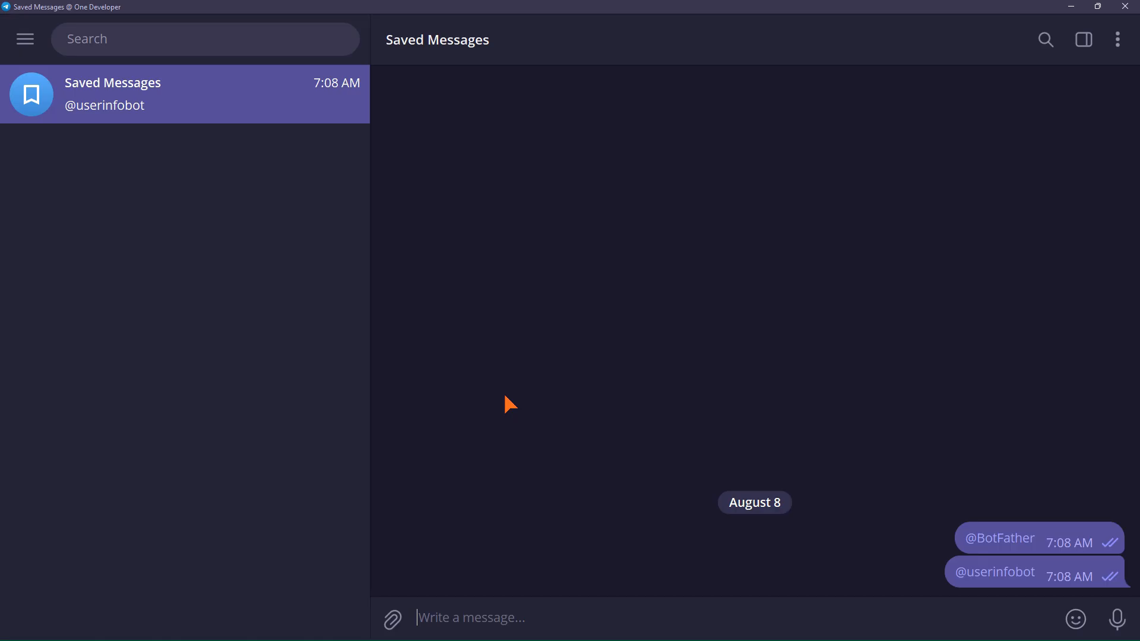
pyautogui.moveTo(1003, 544)
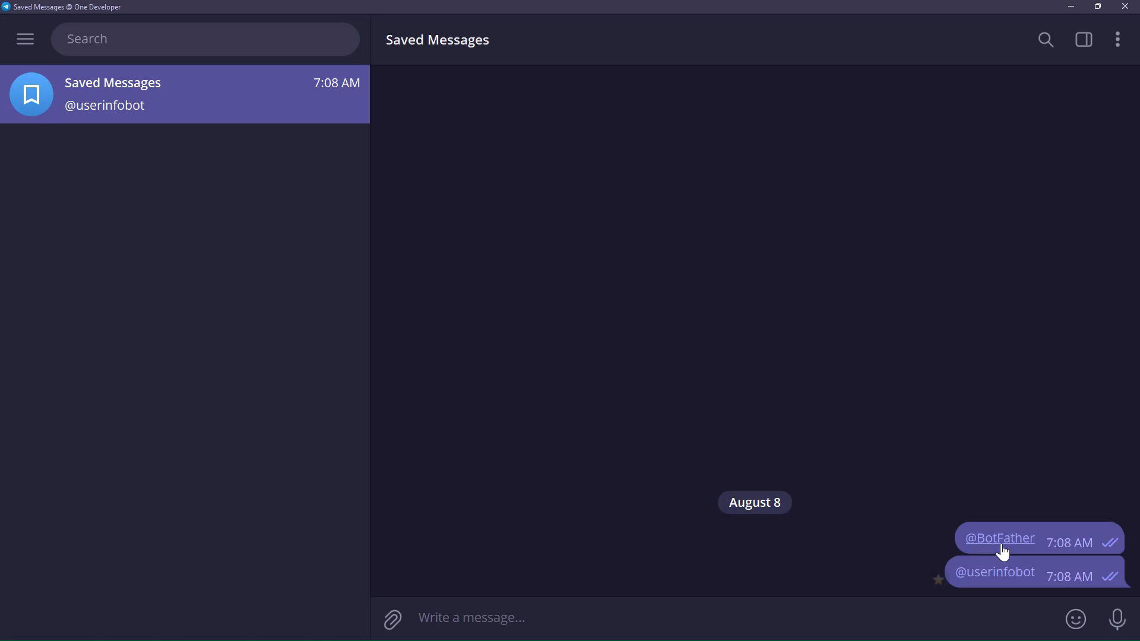
pyautogui.click(999, 537)
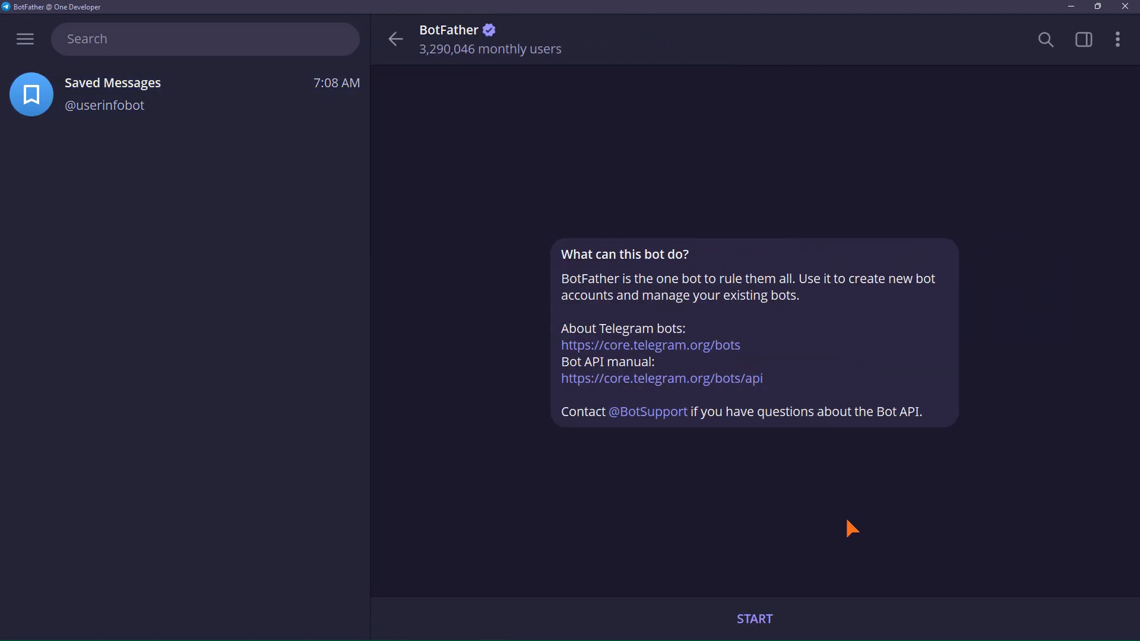
pyautogui.moveTo(805, 621)
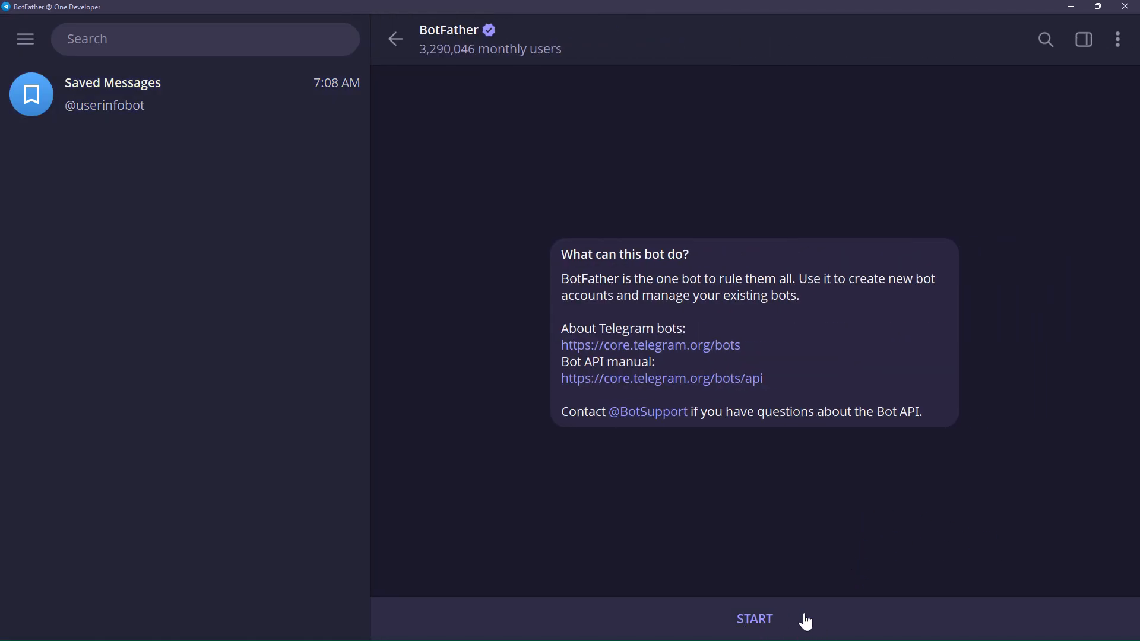
pyautogui.click(754, 619)
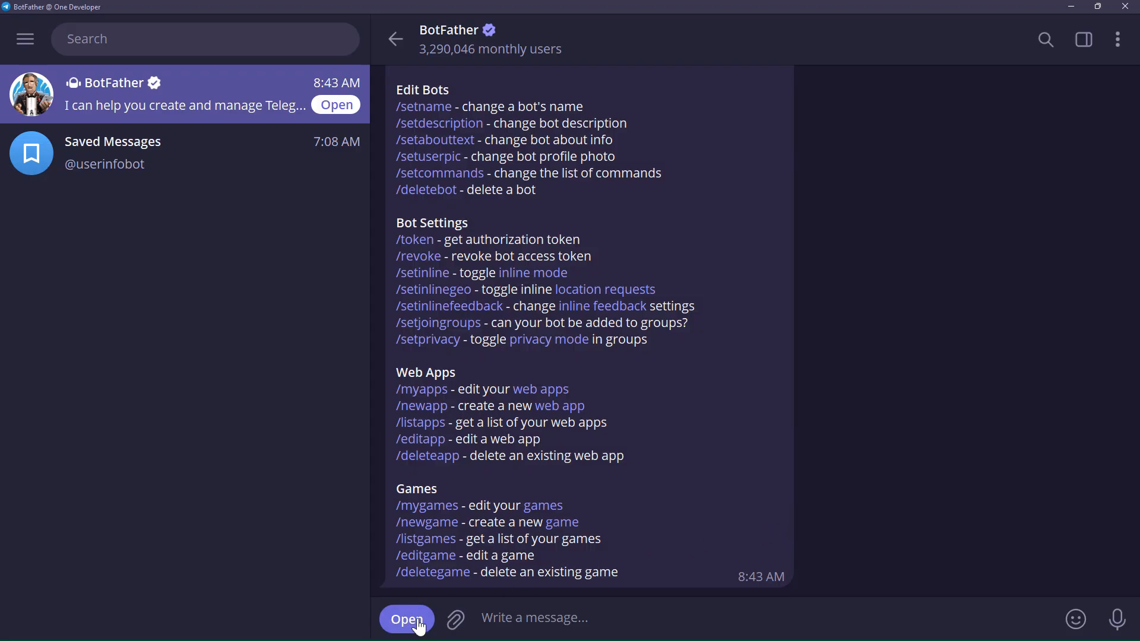
pyautogui.click(406, 618)
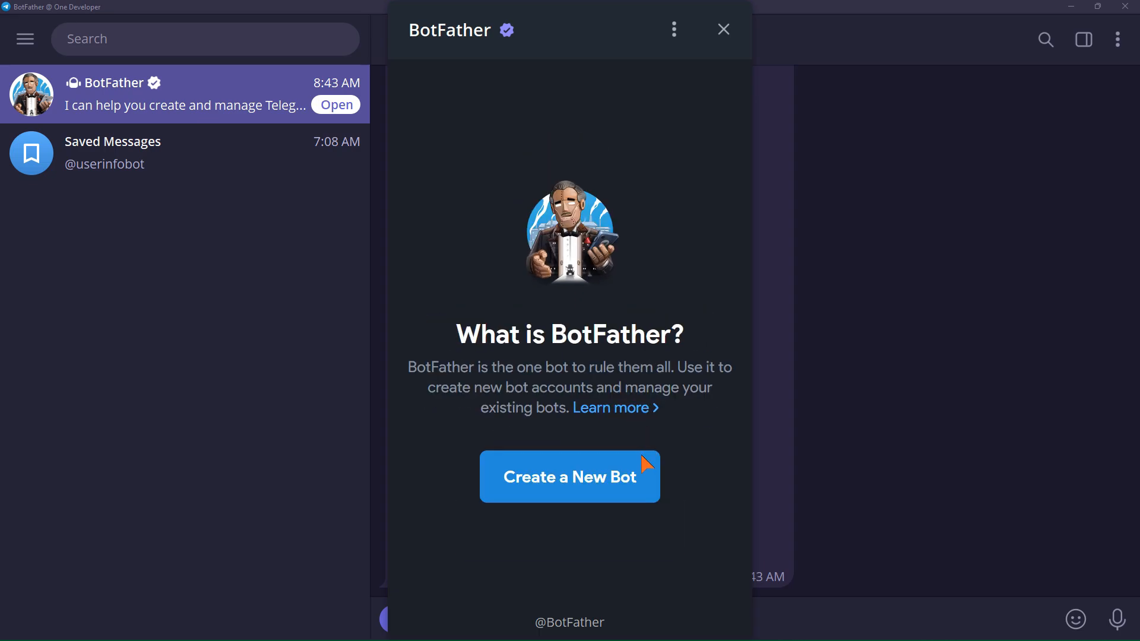
# Choose Create a New Bot and pick an image file as its profile picture.
pyautogui.click(569, 476)
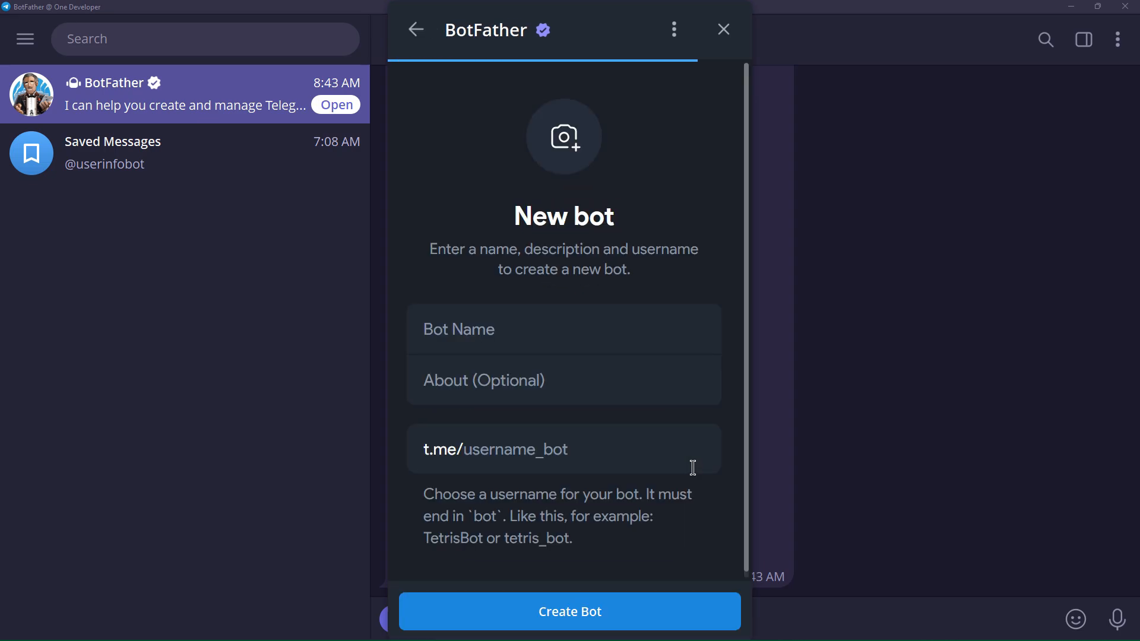
pyautogui.moveTo(662, 418)
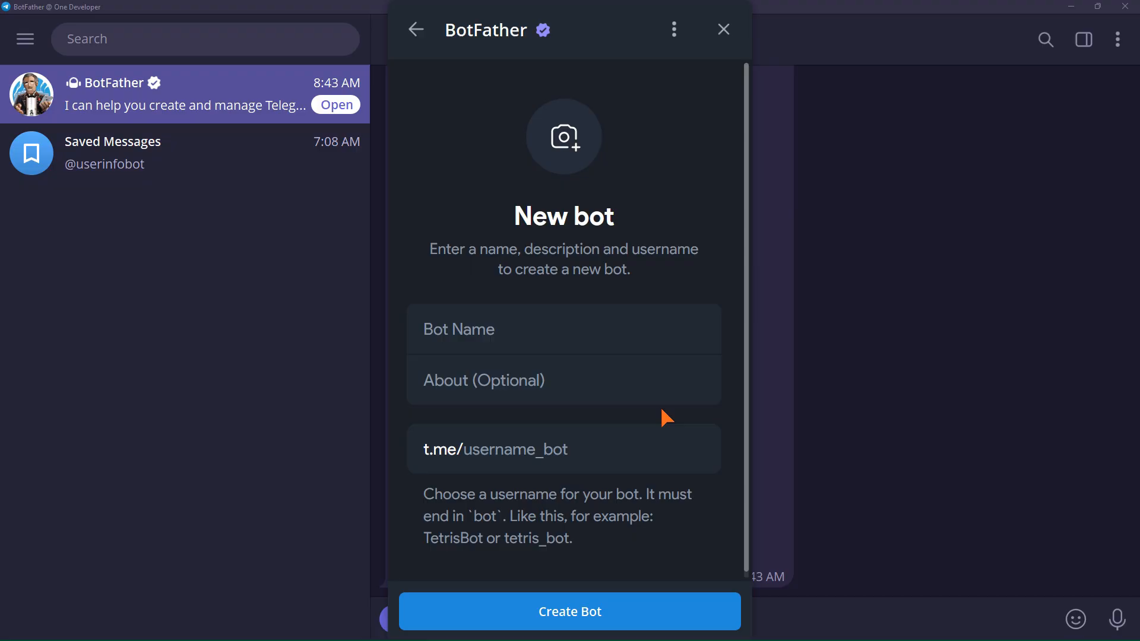
pyautogui.click(563, 137)
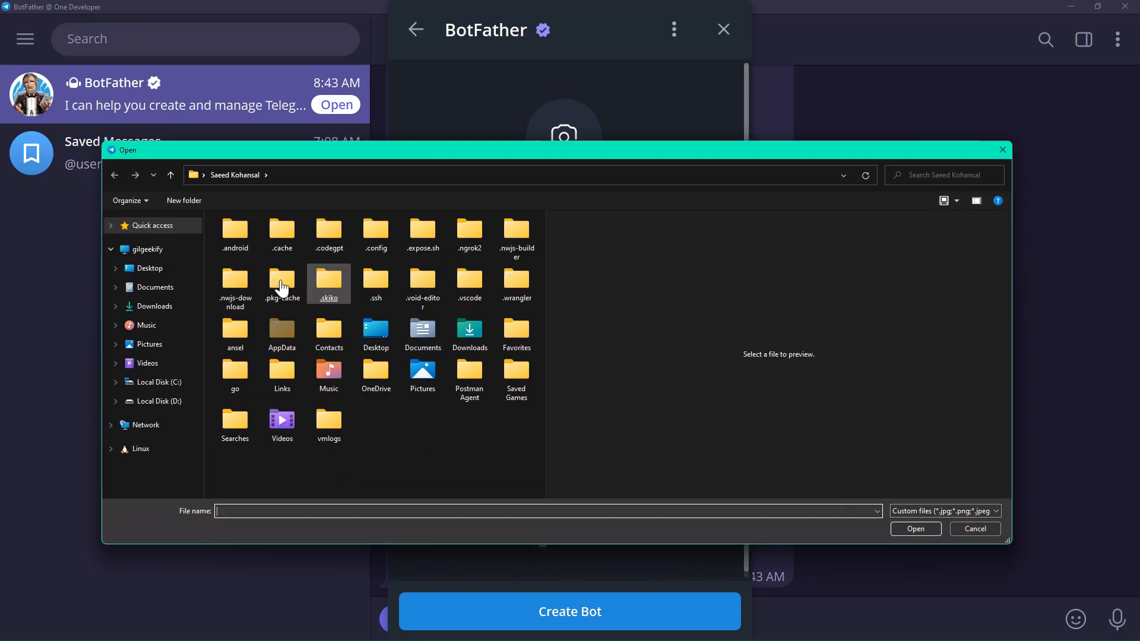
pyautogui.click(973, 529)
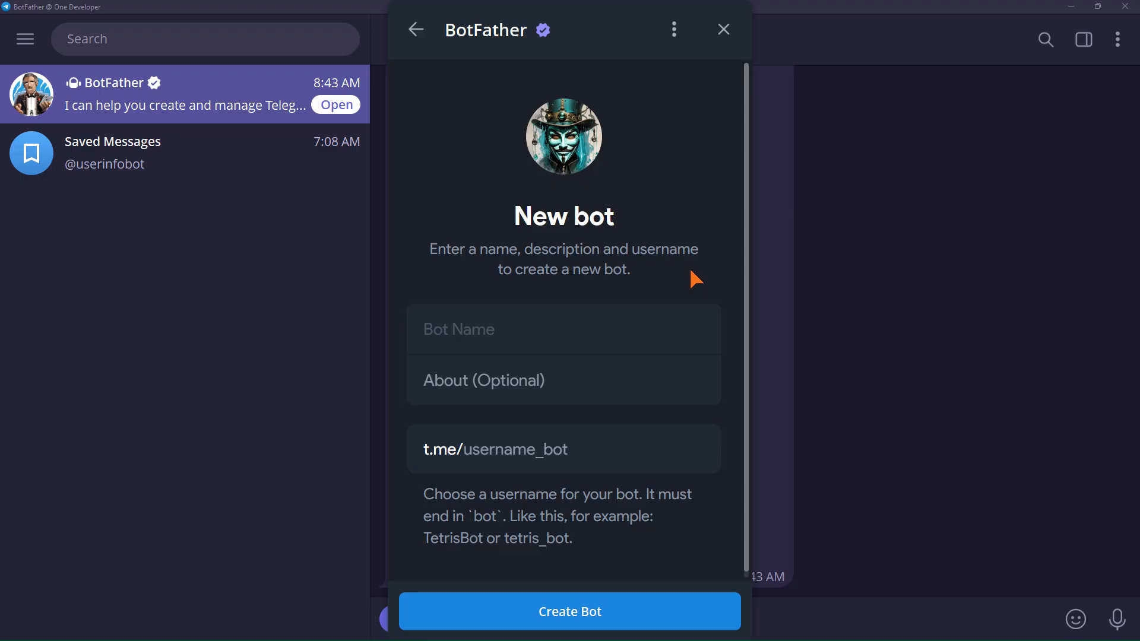
# Name the new bot 'One Developer'.
pyautogui.click(564, 328)
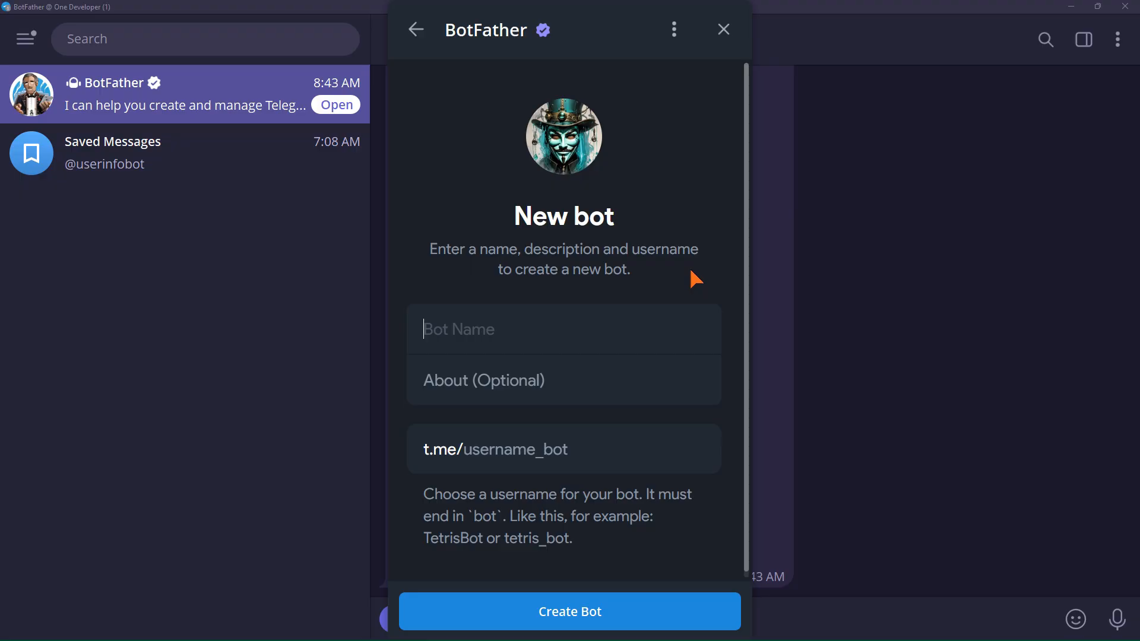
pyautogui.write('One De')
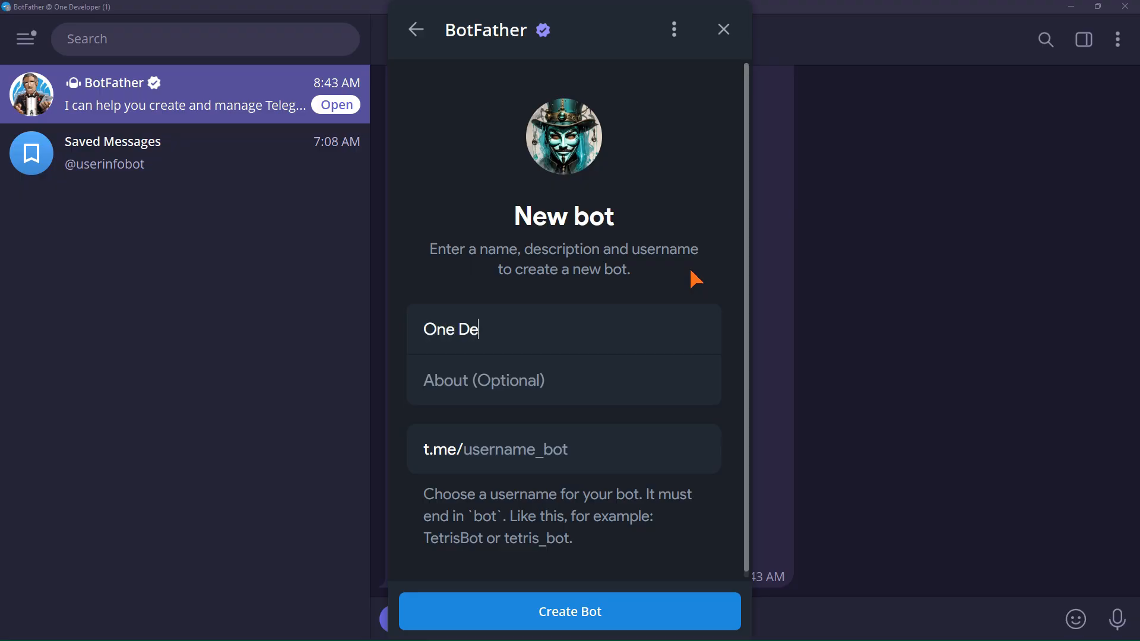
pyautogui.write('velo')
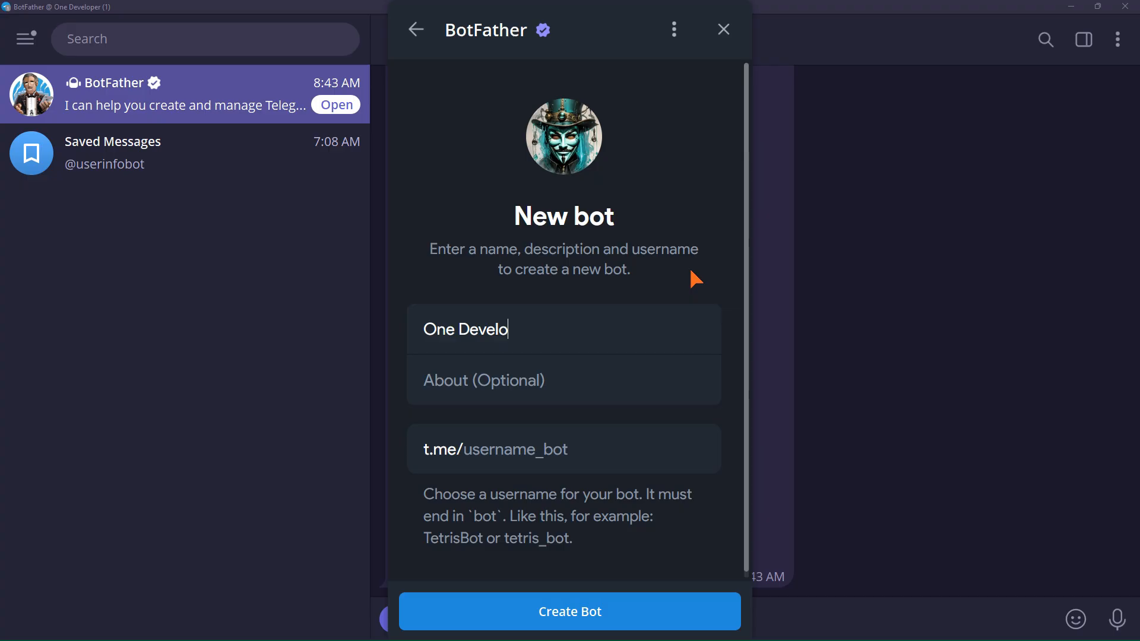
pyautogui.write('per')
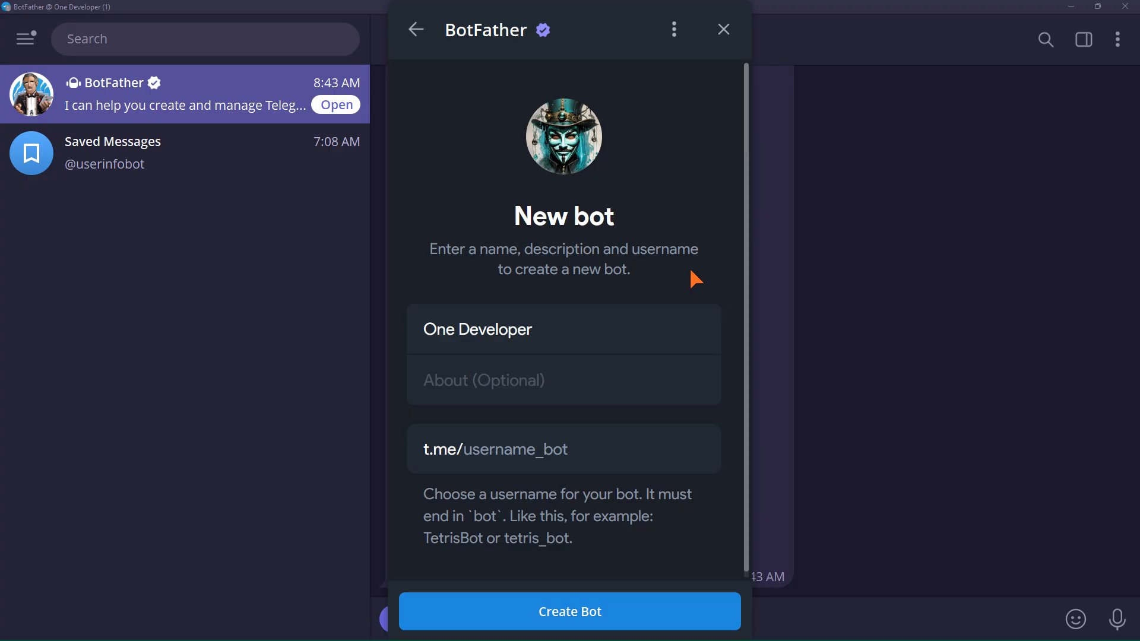
# Add the description 'A perfect description text.' and the username OneDeveloperBot.
pyautogui.write('A perfe')
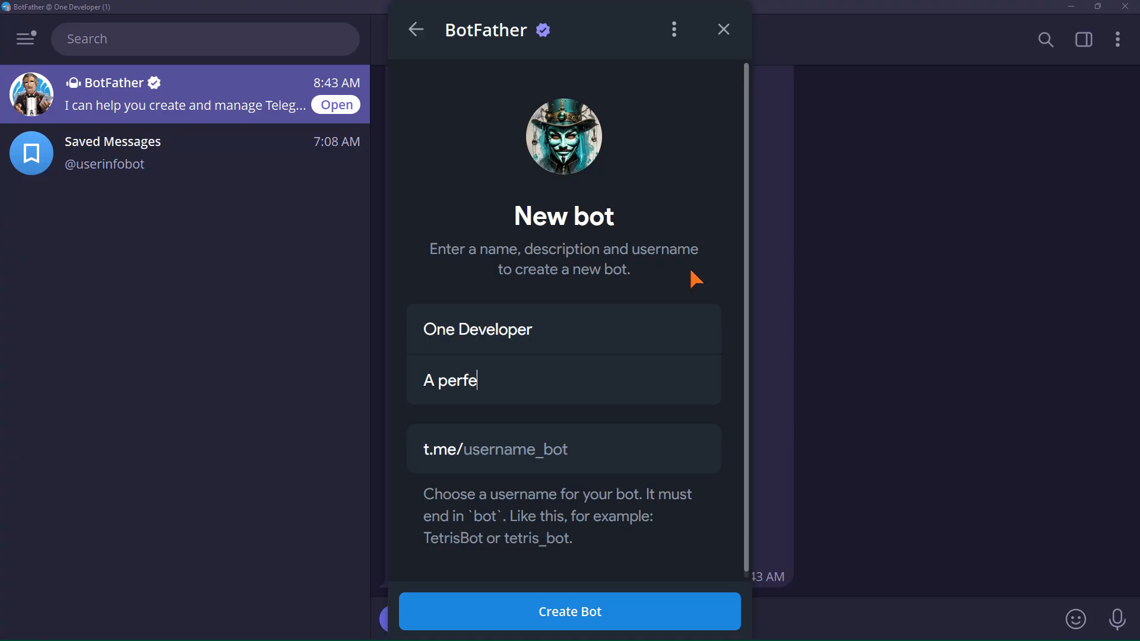
pyautogui.write('ct descr')
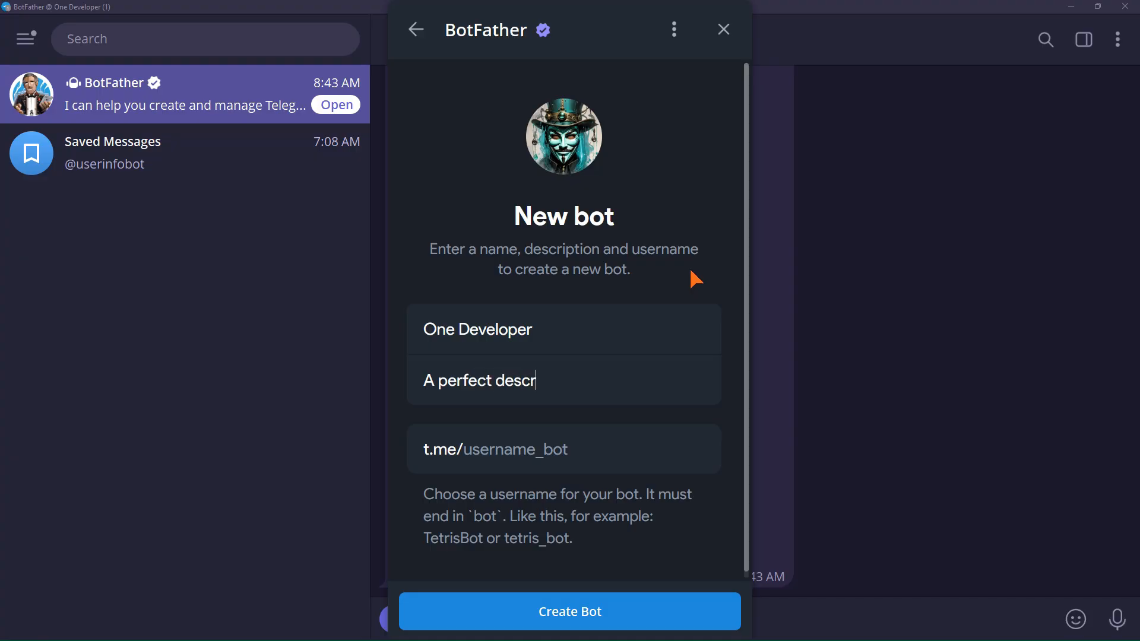
pyautogui.write('iption t')
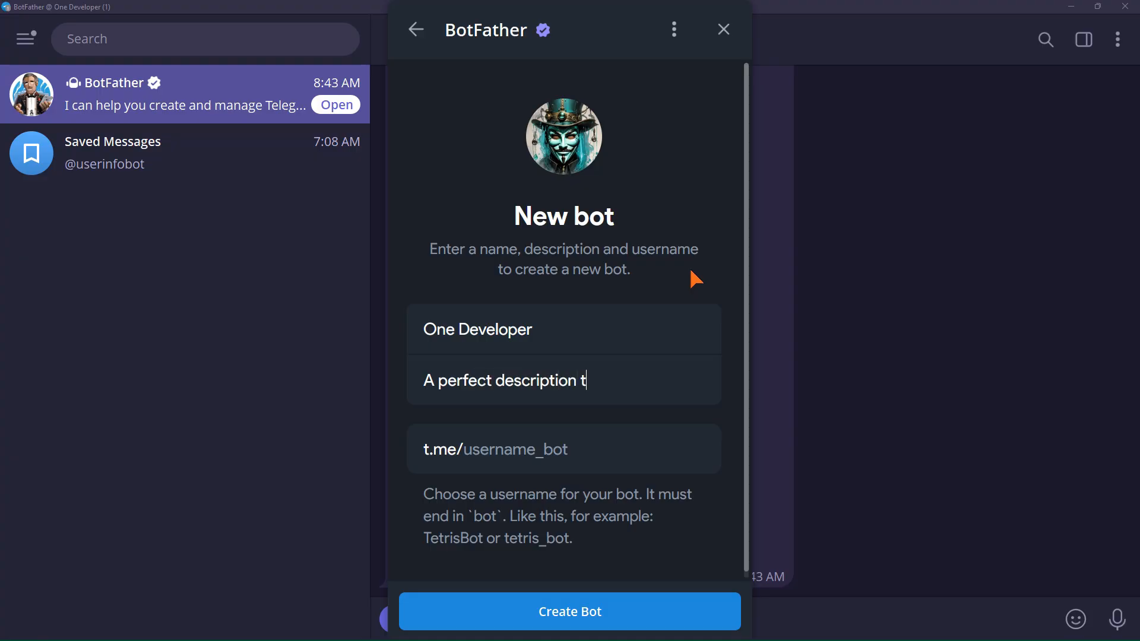
pyautogui.write('ext.')
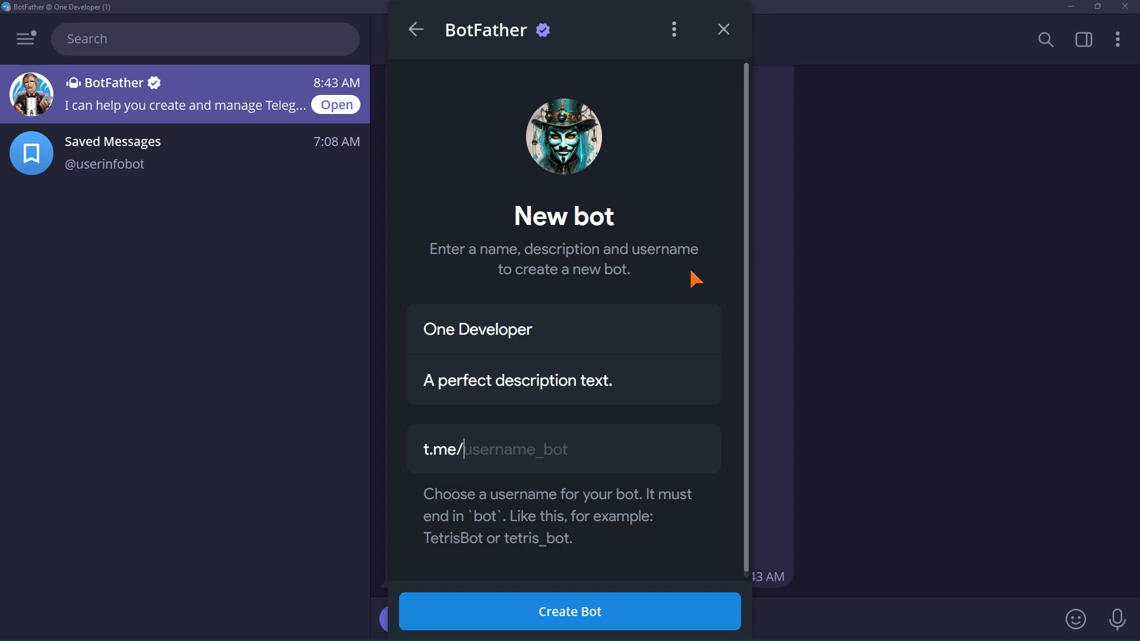
pyautogui.write('OneDe')
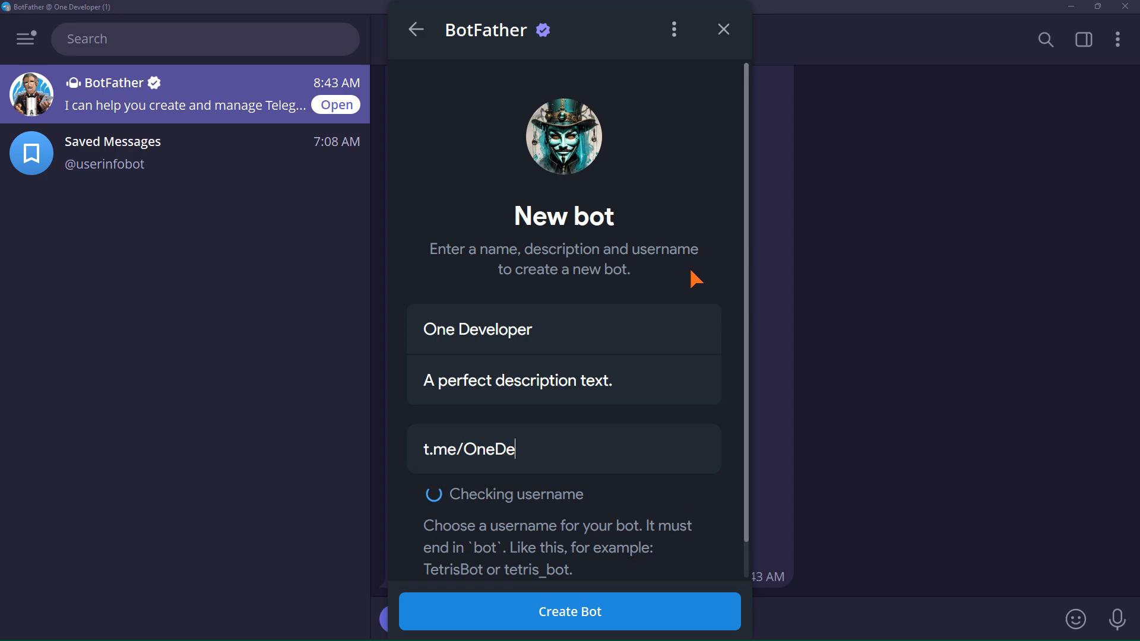
pyautogui.write('veloper')
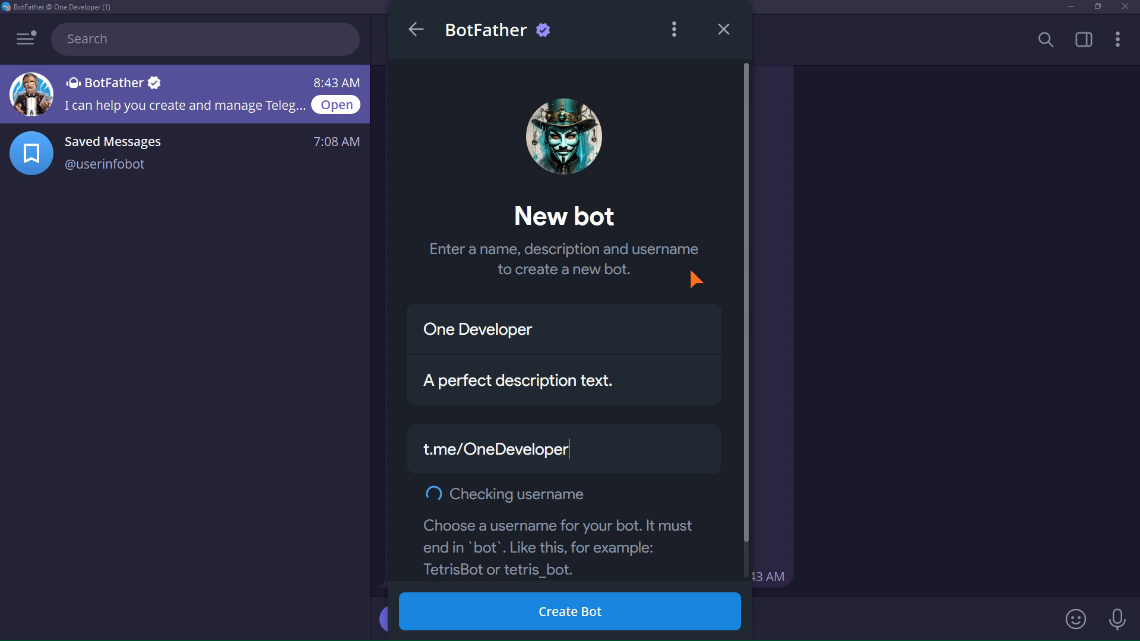
pyautogui.write('Bot')
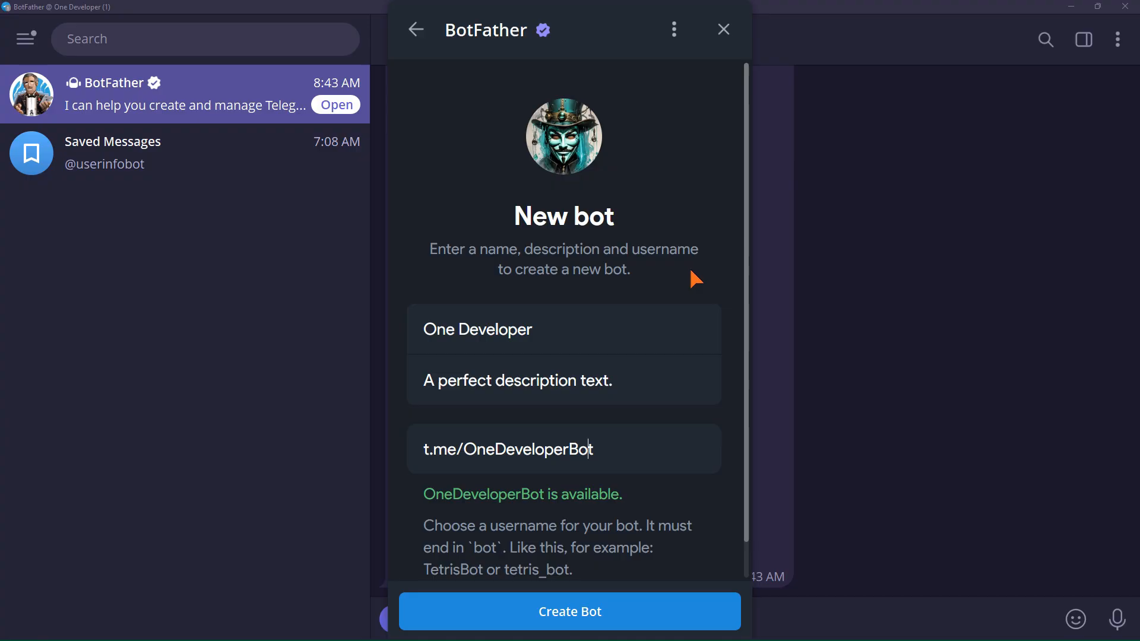
pyautogui.moveTo(652, 331)
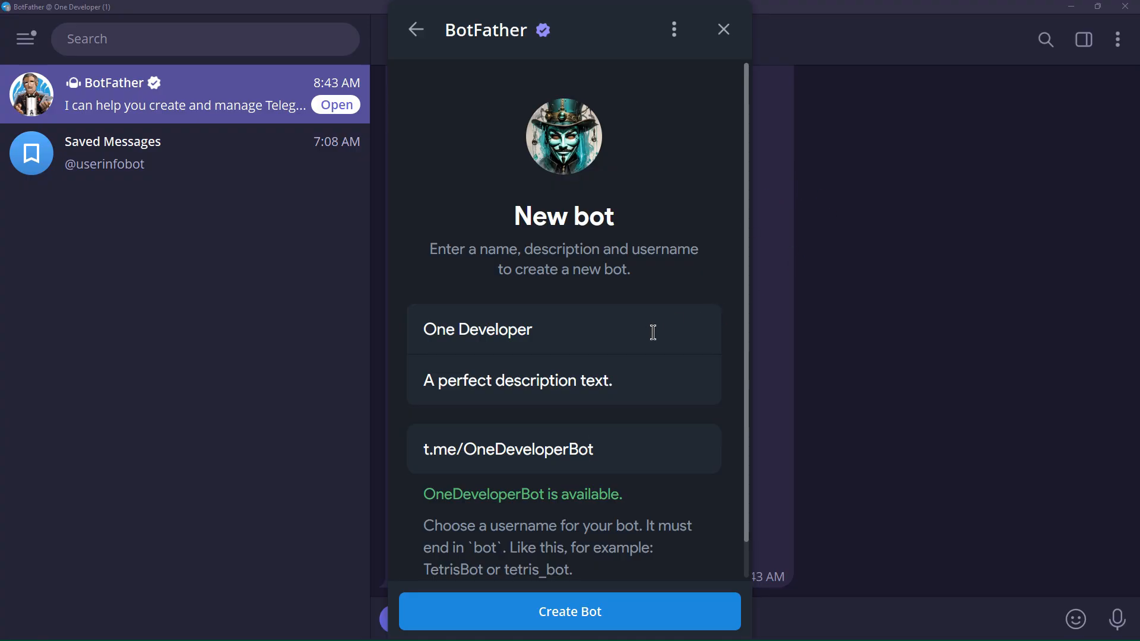
pyautogui.scroll(3)
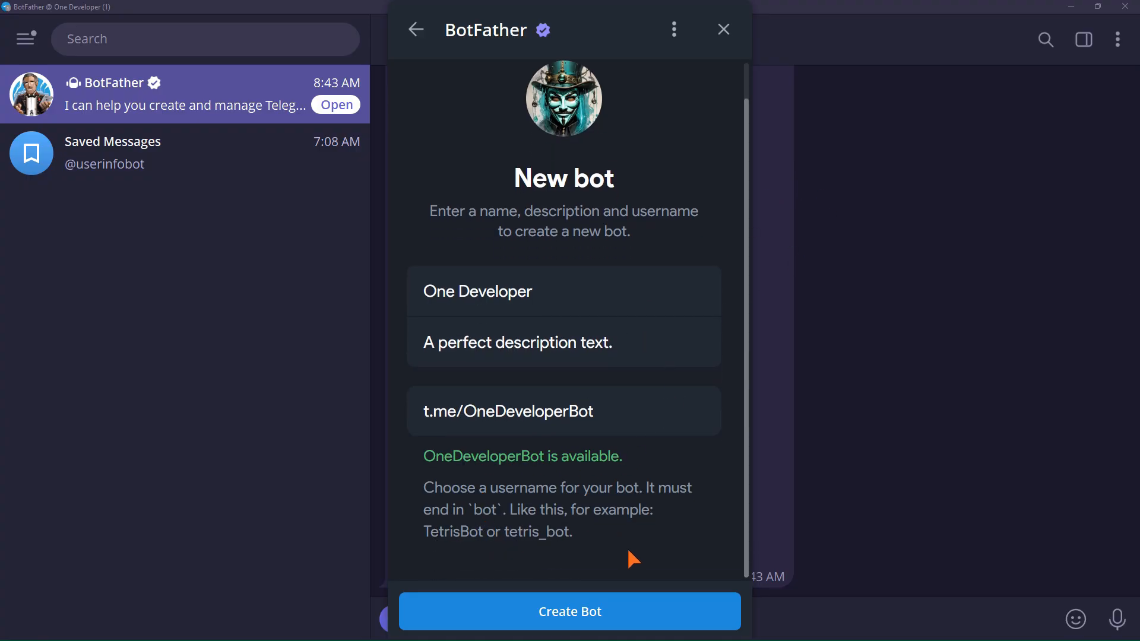
pyautogui.moveTo(662, 611)
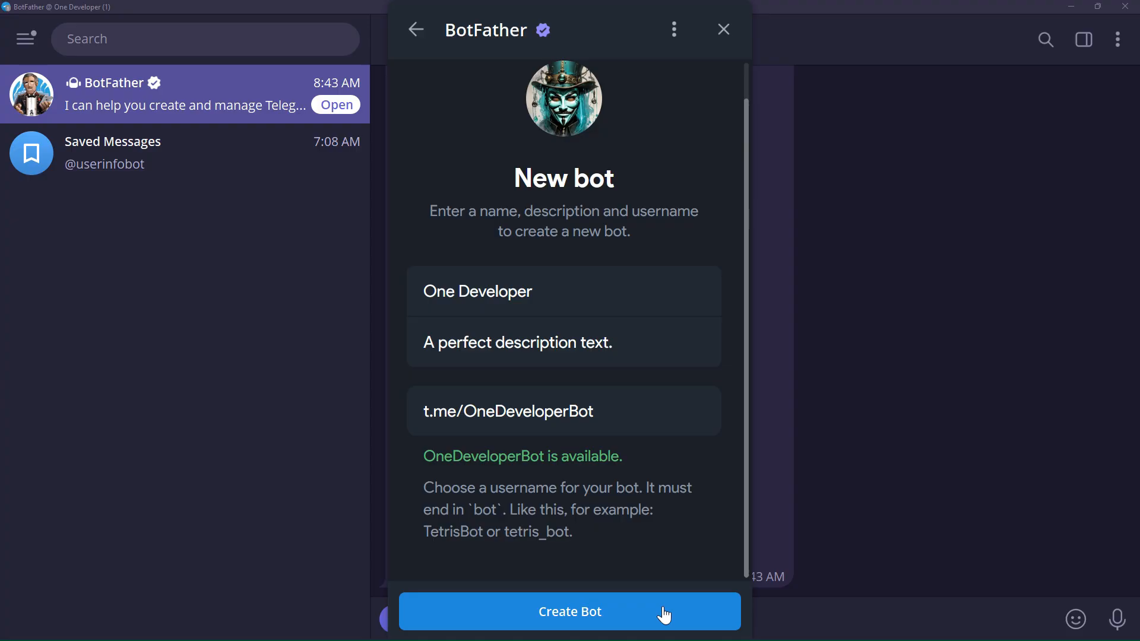
# Create the bot, reveal its hidden API token, and copy it.
pyautogui.click(570, 611)
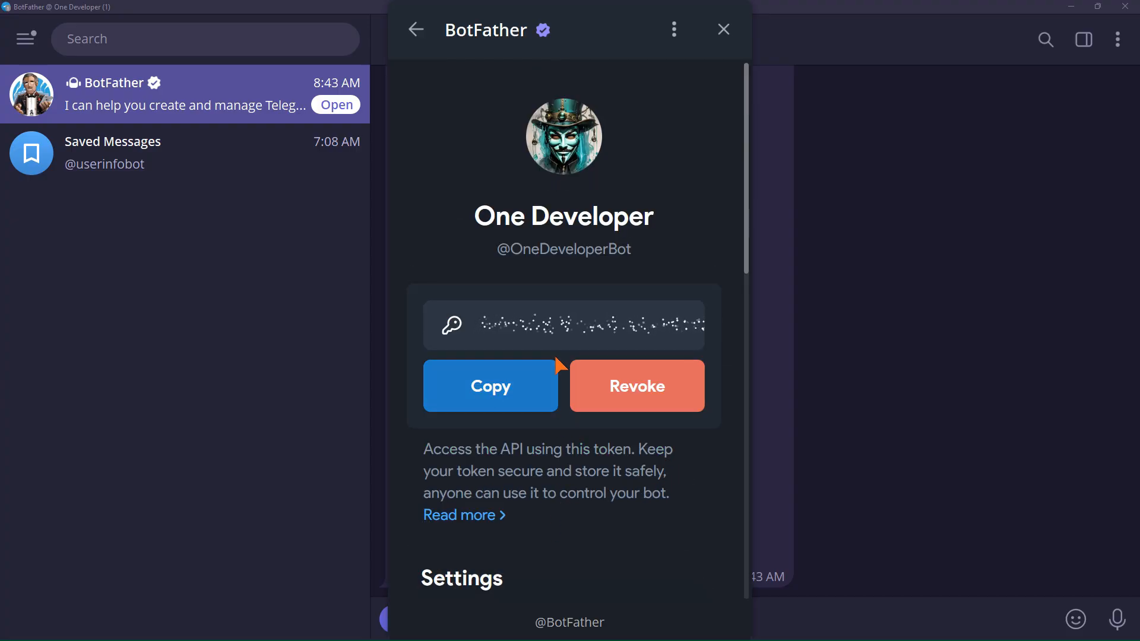
pyautogui.click(563, 324)
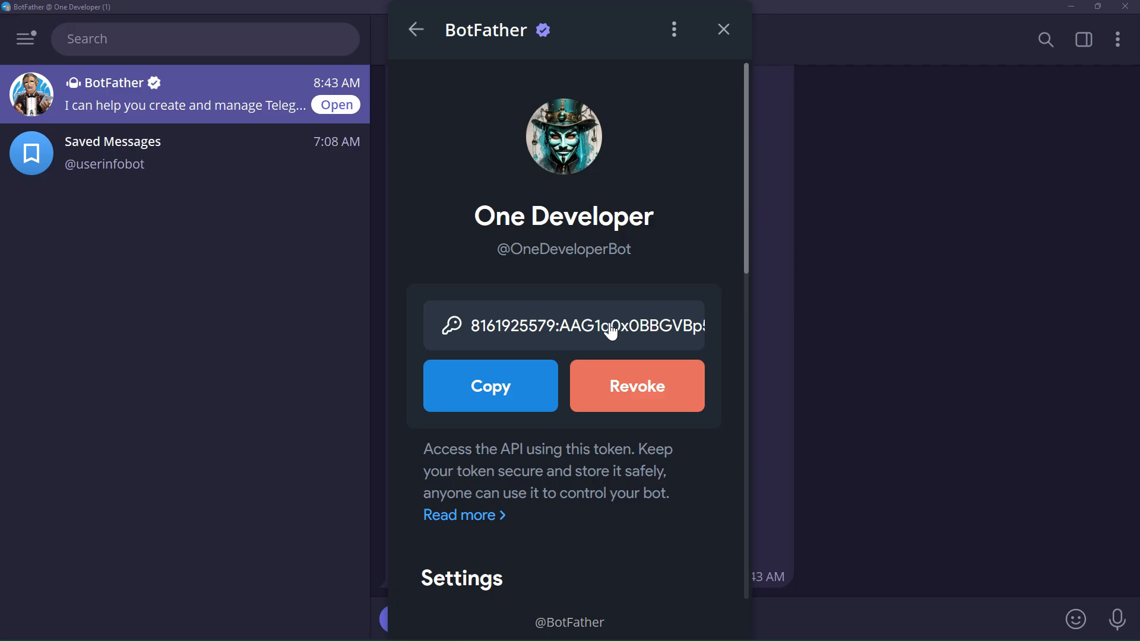
pyautogui.click(489, 385)
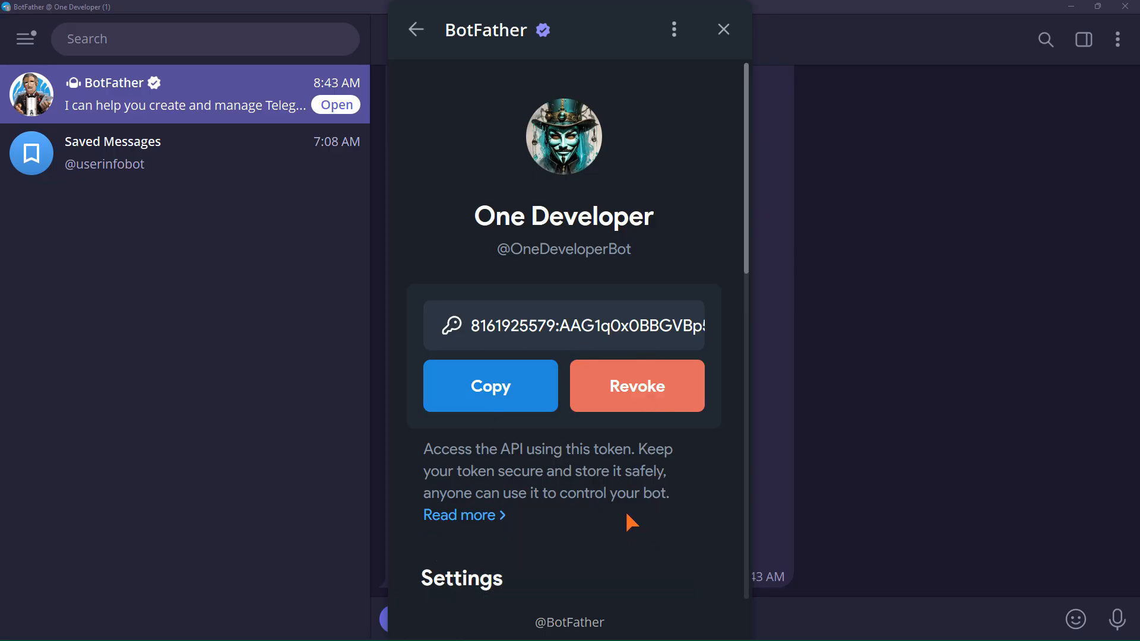
# In Bot Settings, switch off Allow Groups and Group Privacy for One Developer.
pyautogui.scroll(-3)
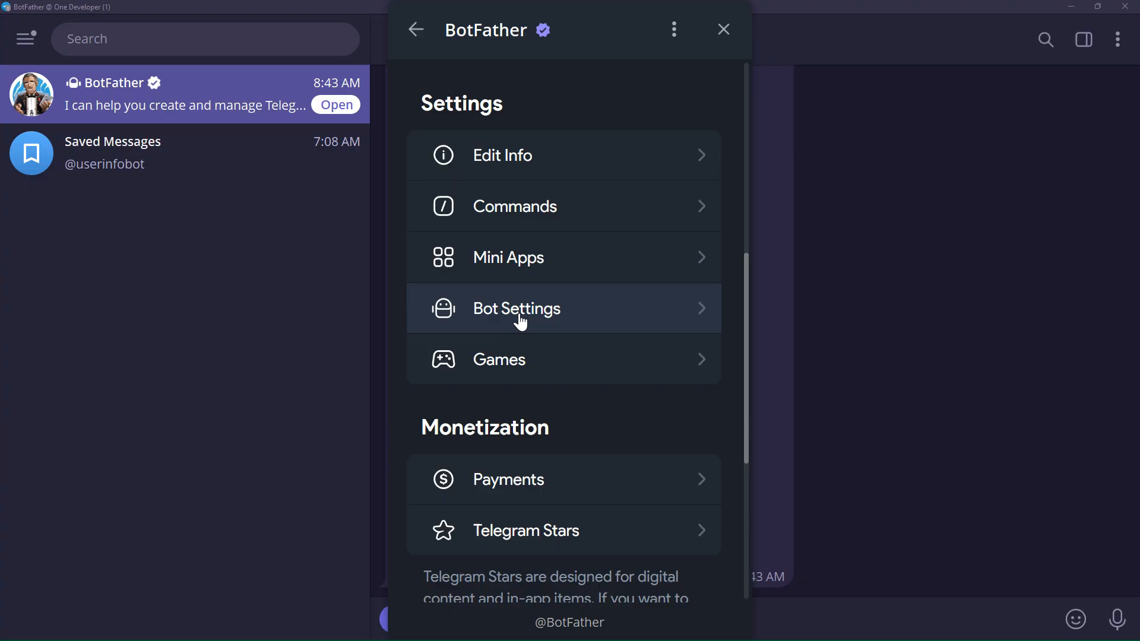
pyautogui.click(515, 308)
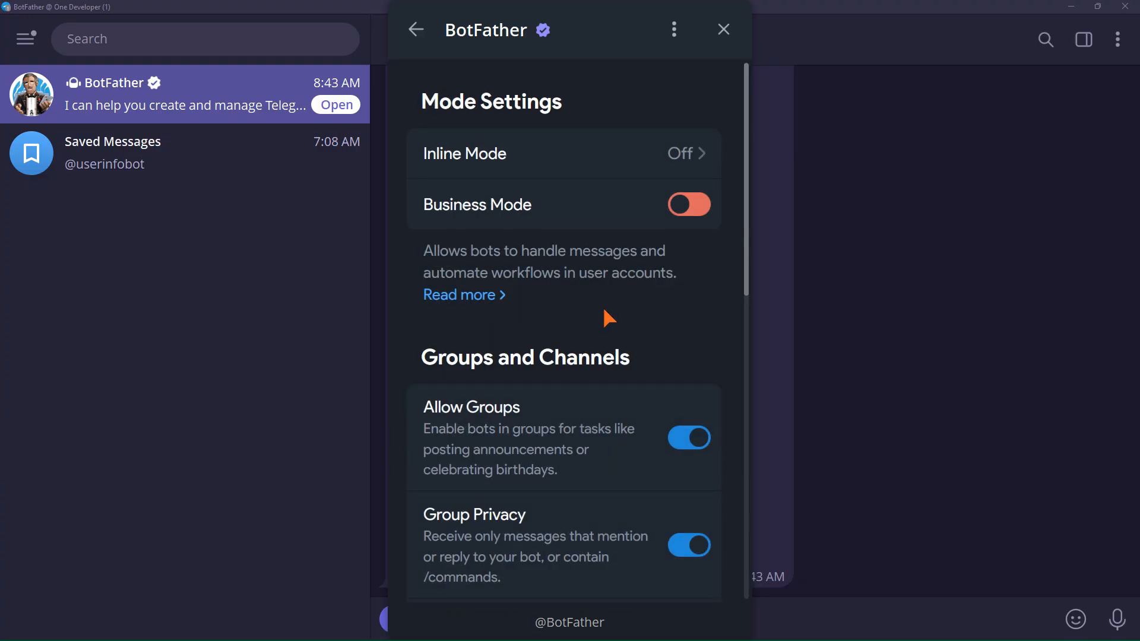
pyautogui.scroll(-3)
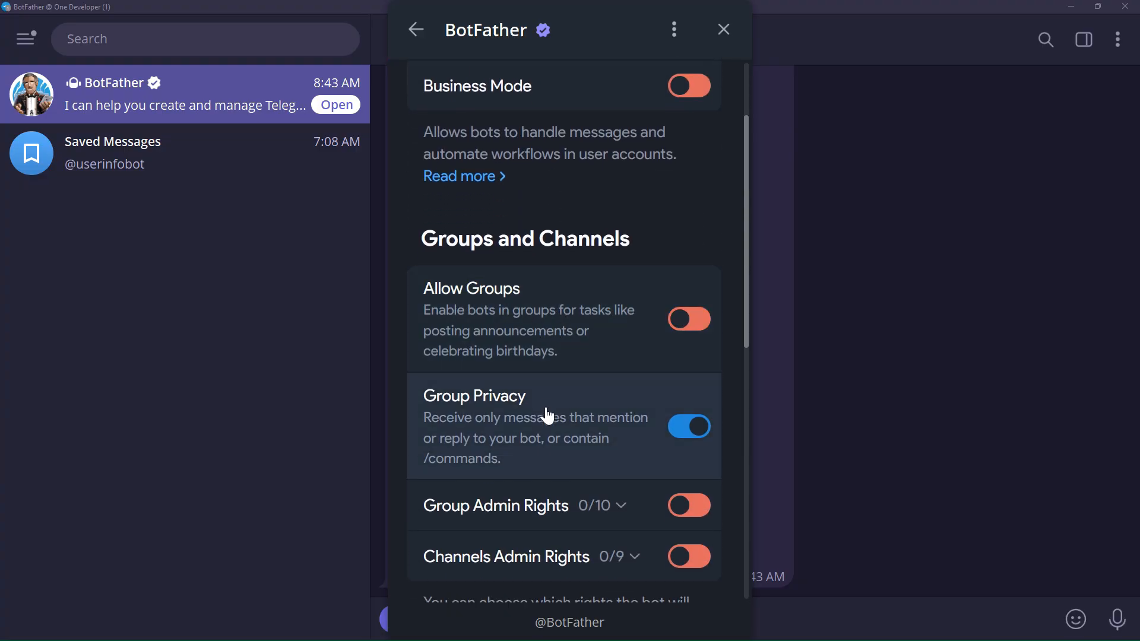
pyautogui.click(689, 427)
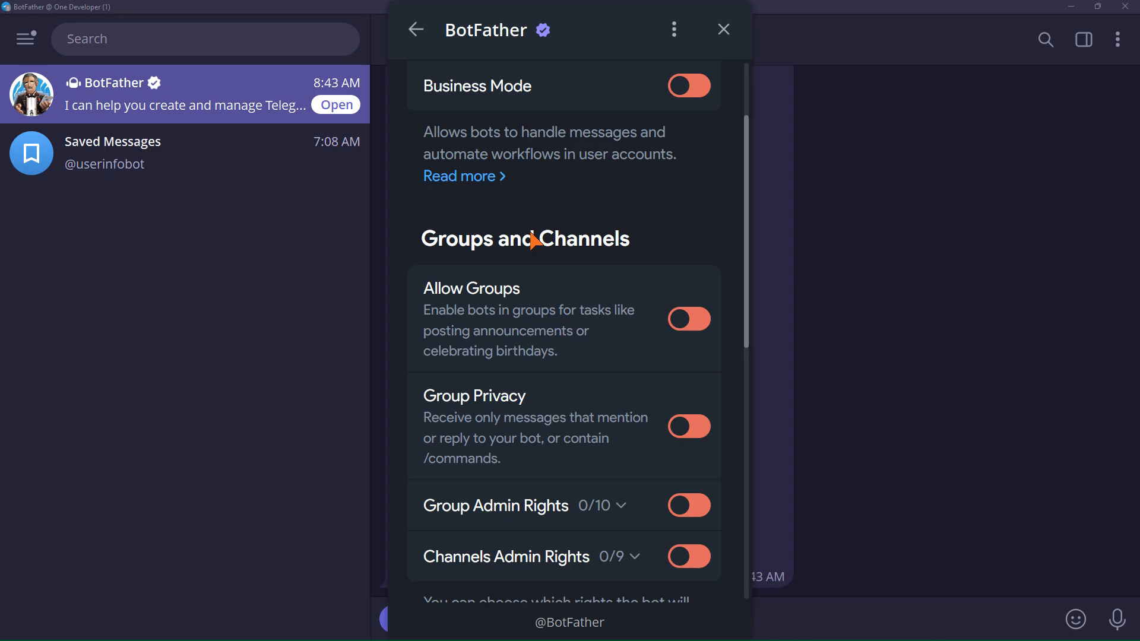
pyautogui.scroll(3)
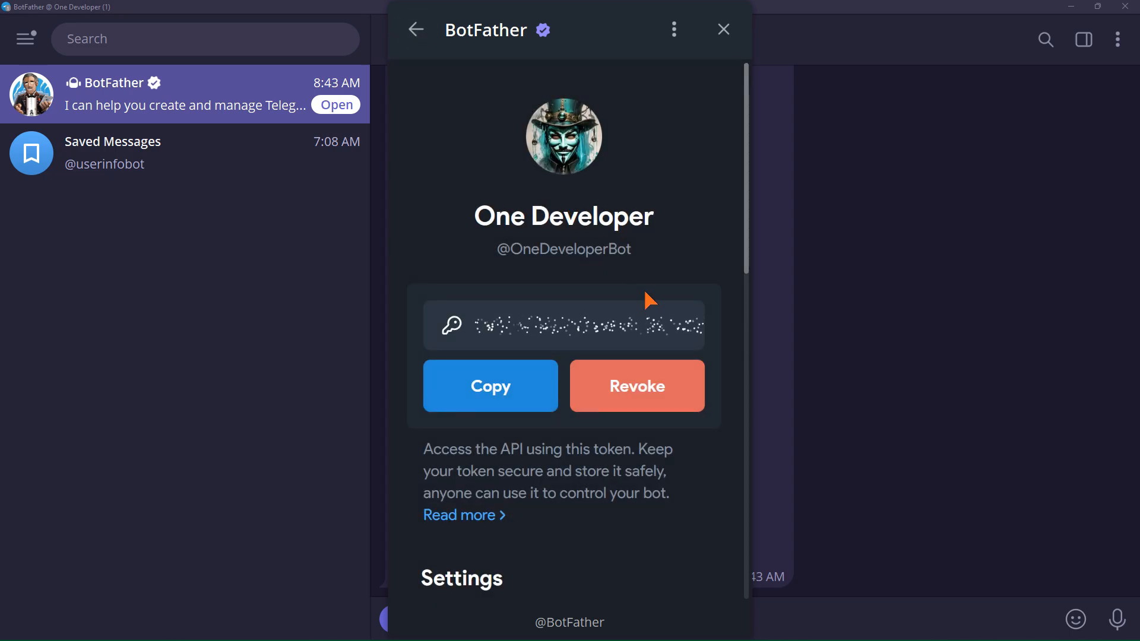
pyautogui.click(721, 30)
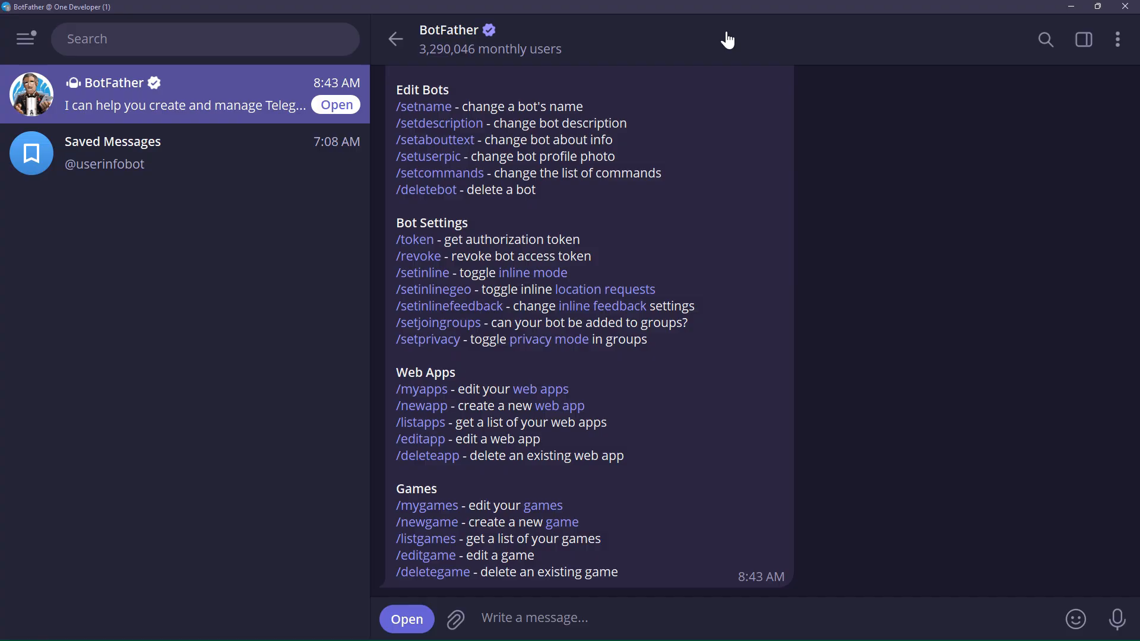
pyautogui.moveTo(265, 177)
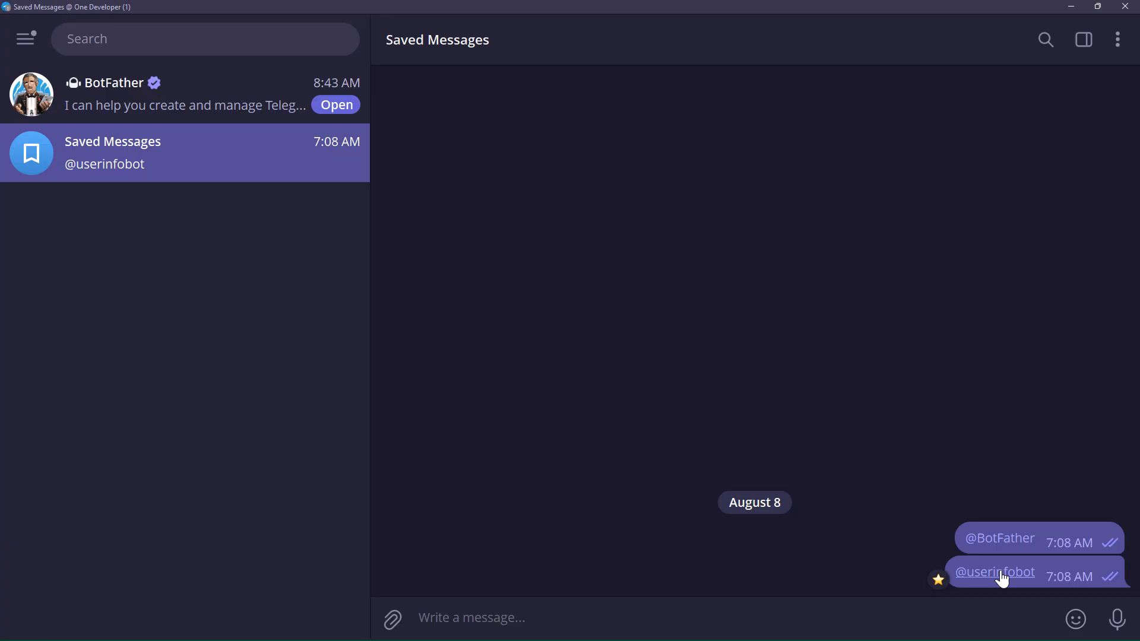
pyautogui.click(996, 572)
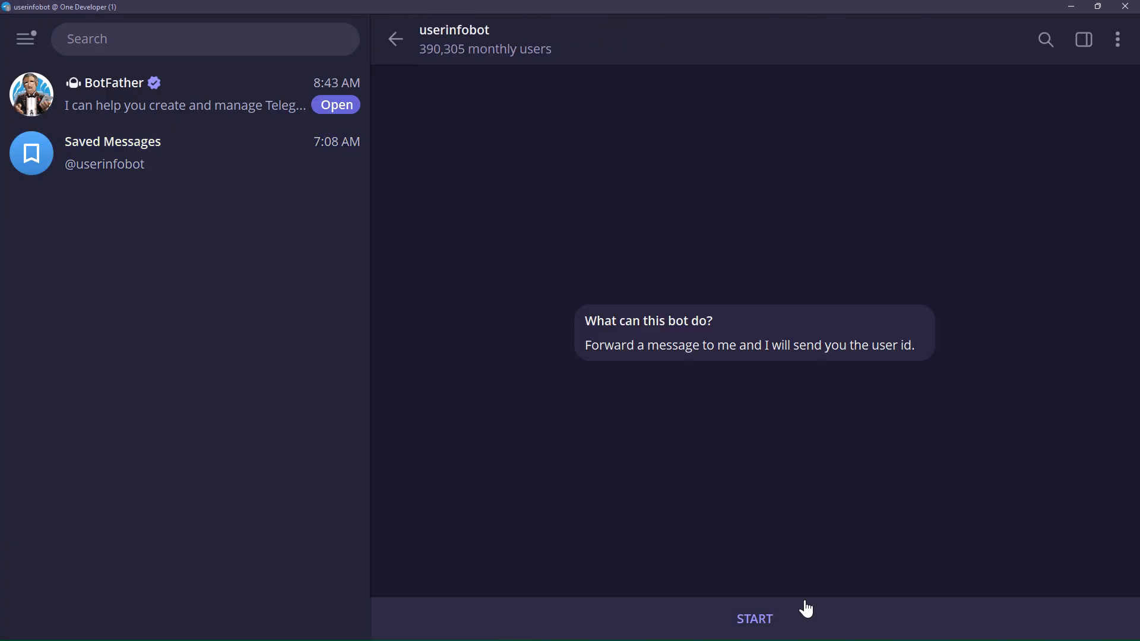
pyautogui.click(754, 618)
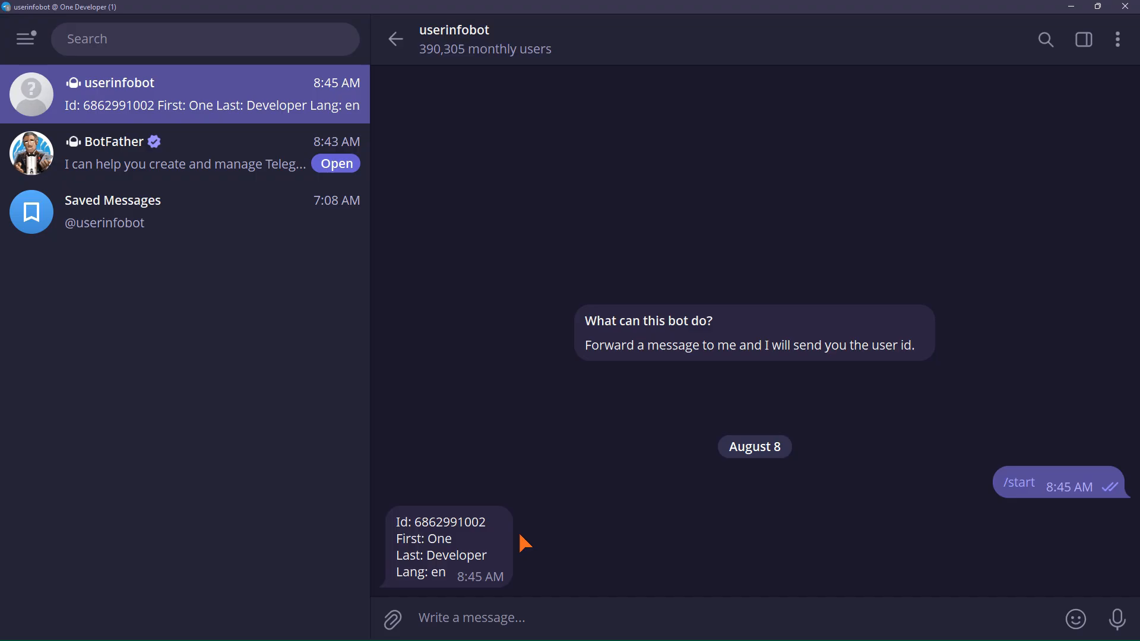
pyautogui.doubleClick(450, 522)
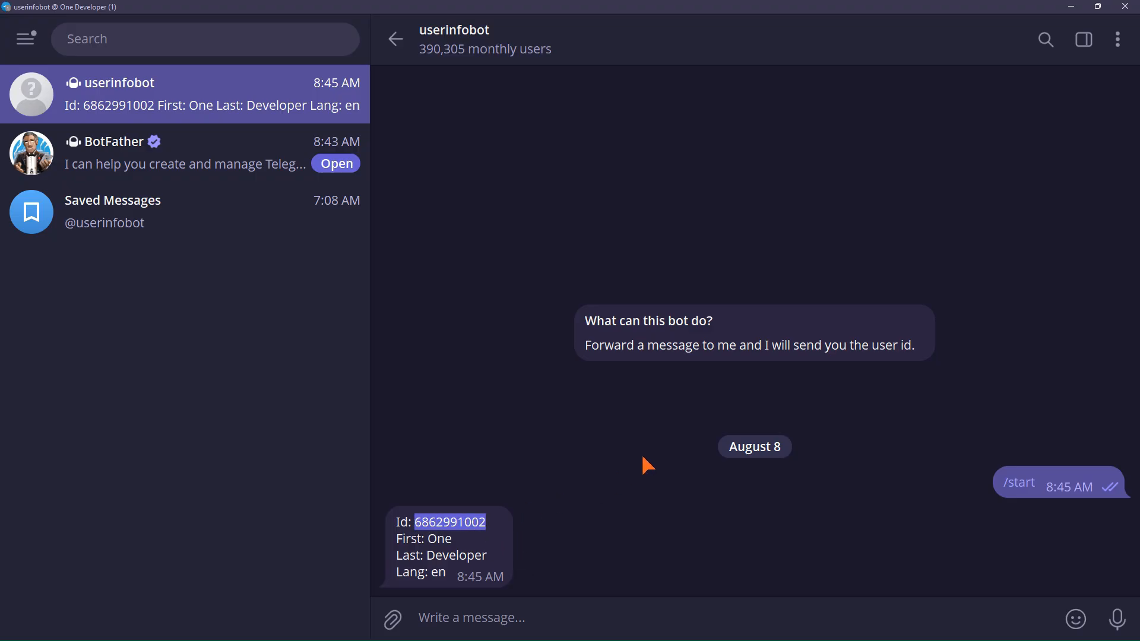
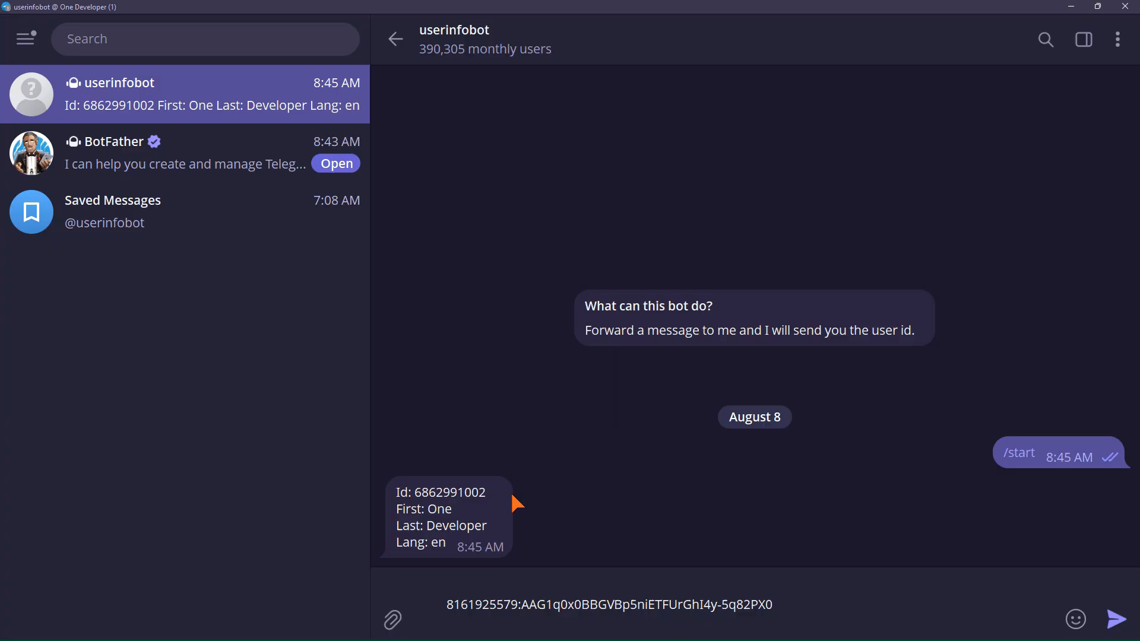
pyautogui.click(112, 210)
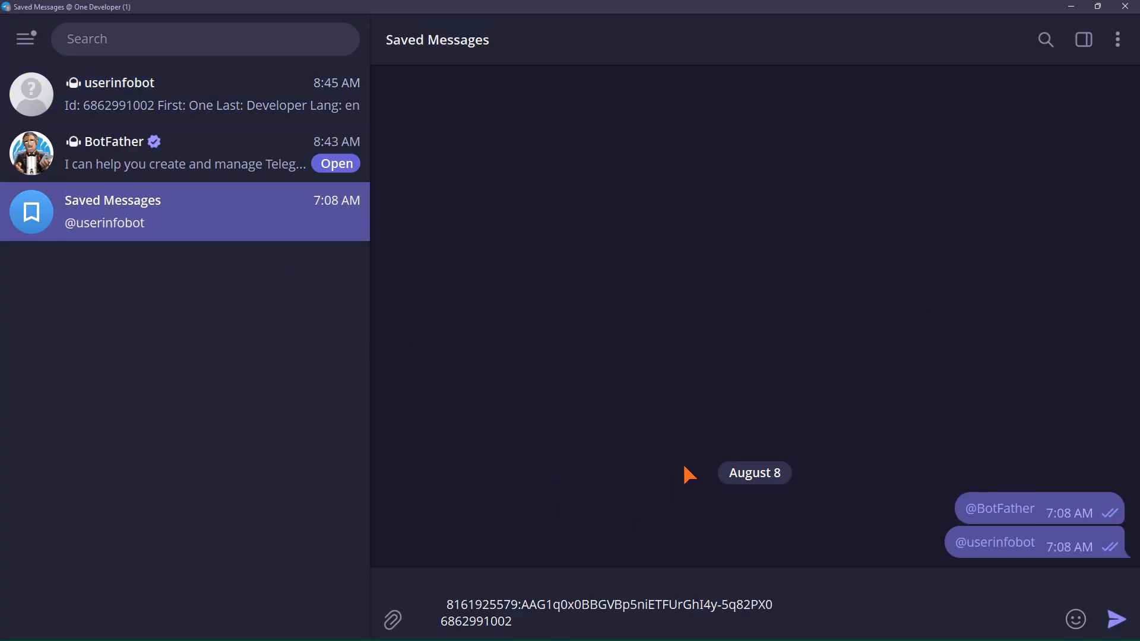
pyautogui.click(1121, 619)
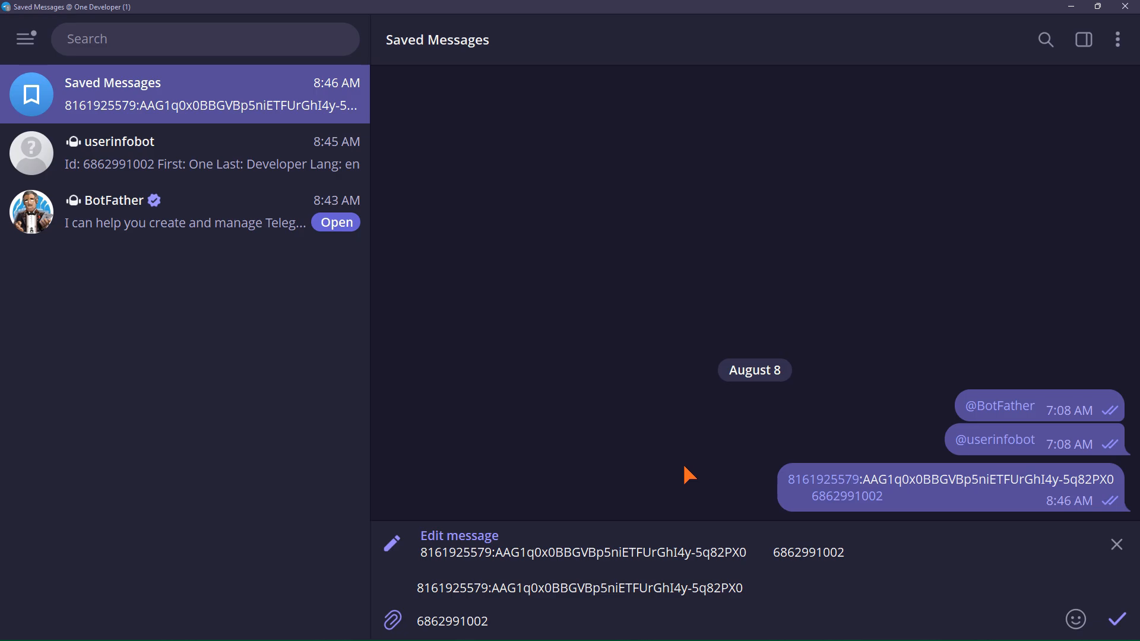
# Edit the note to add 'BOT TOKEN:' and 'CHAT ID:' labels and save it.
pyautogui.click(1117, 619)
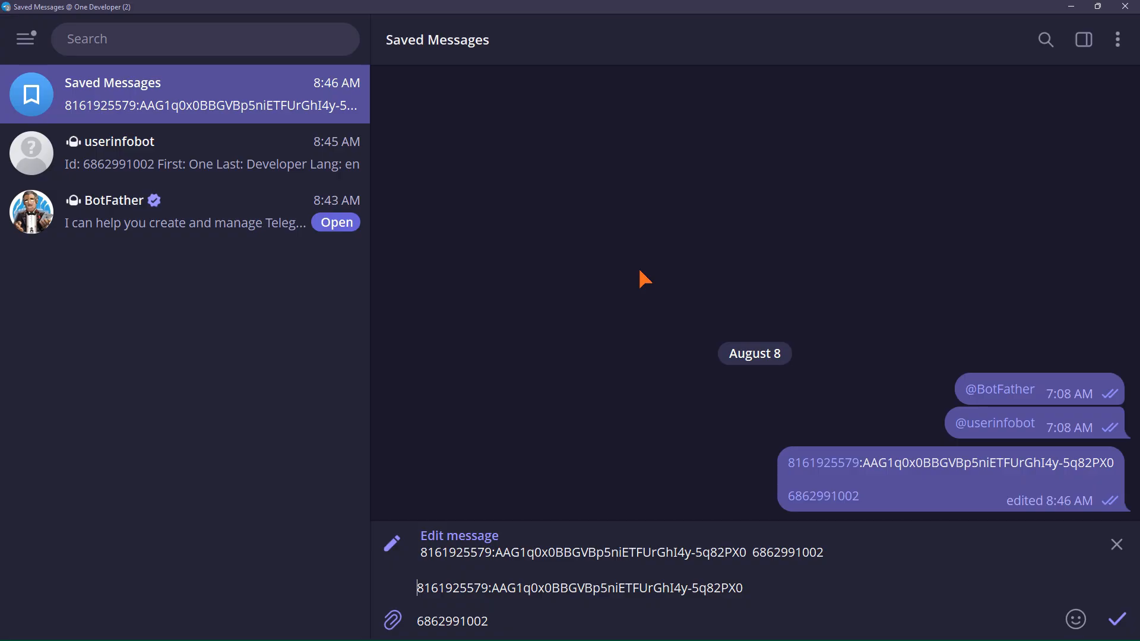
pyautogui.write('BOT TOKEN')
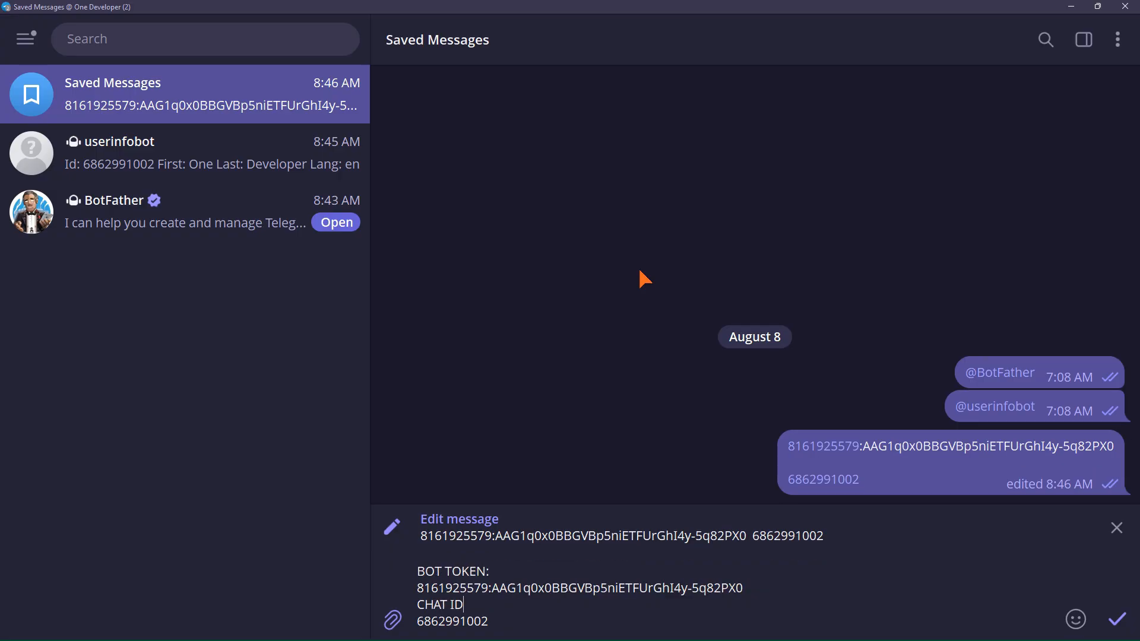
pyautogui.write(':')
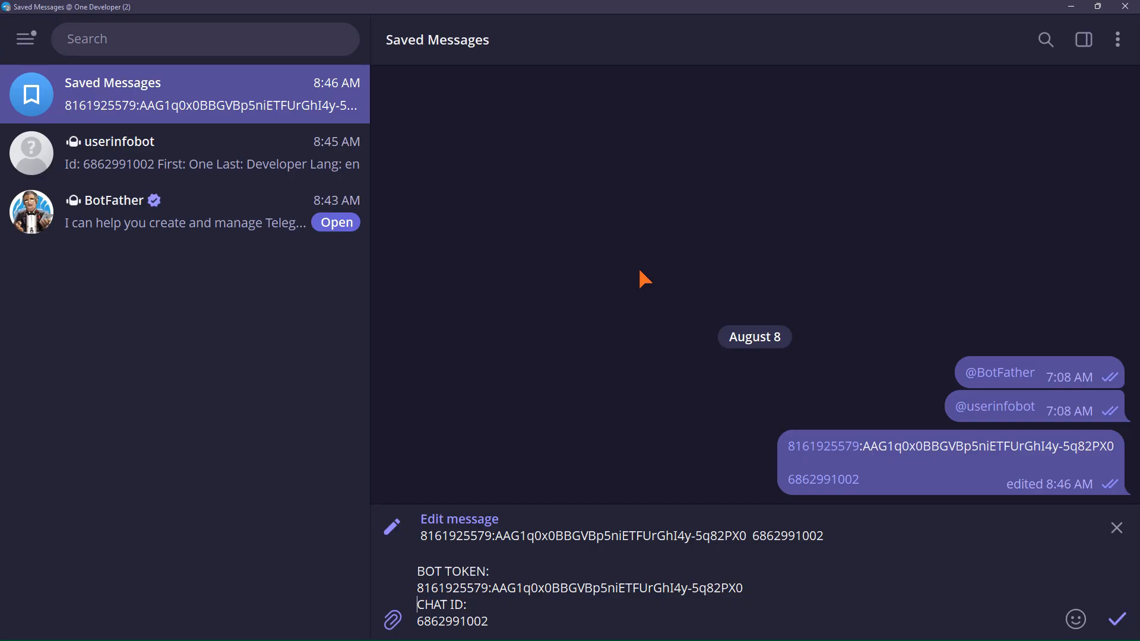
pyautogui.doubleClick(451, 554)
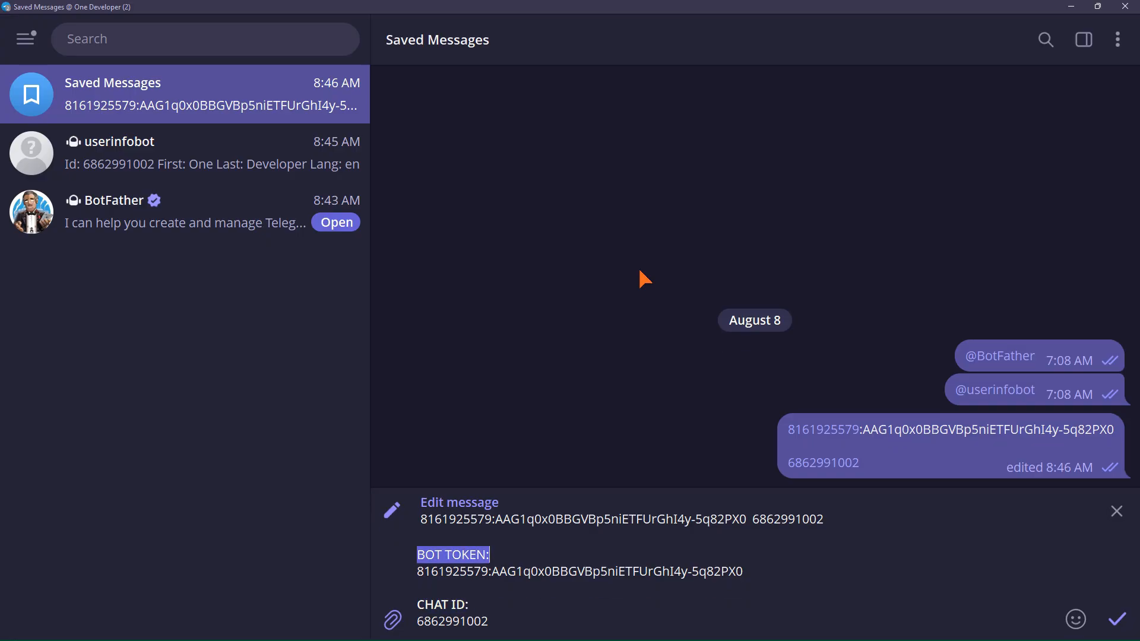
pyautogui.click(1116, 619)
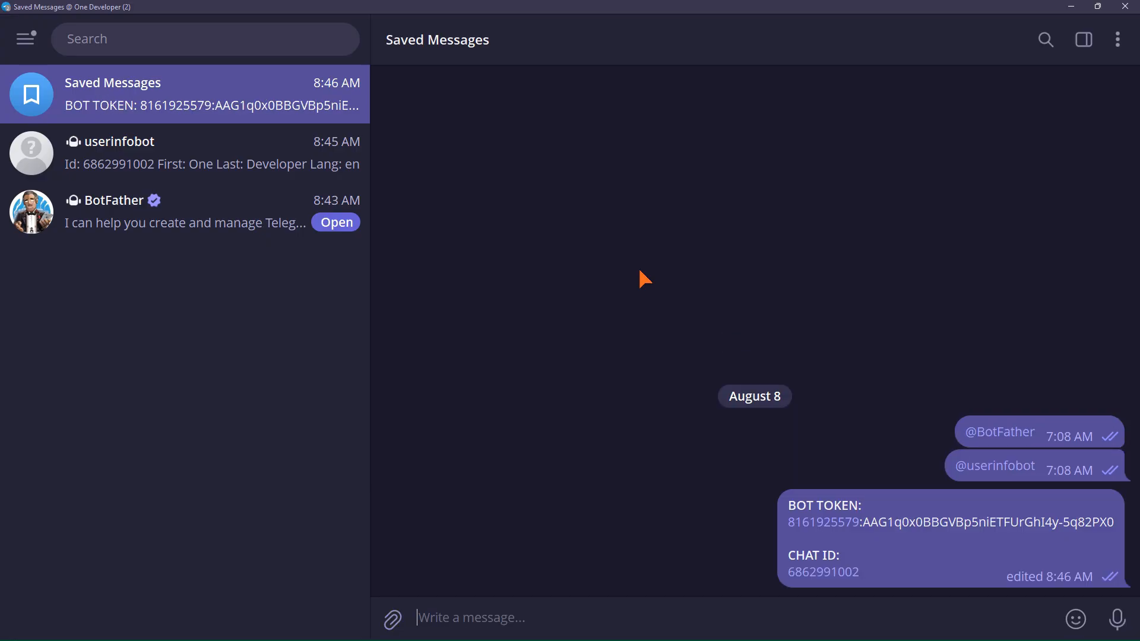
pyautogui.moveTo(543, 314)
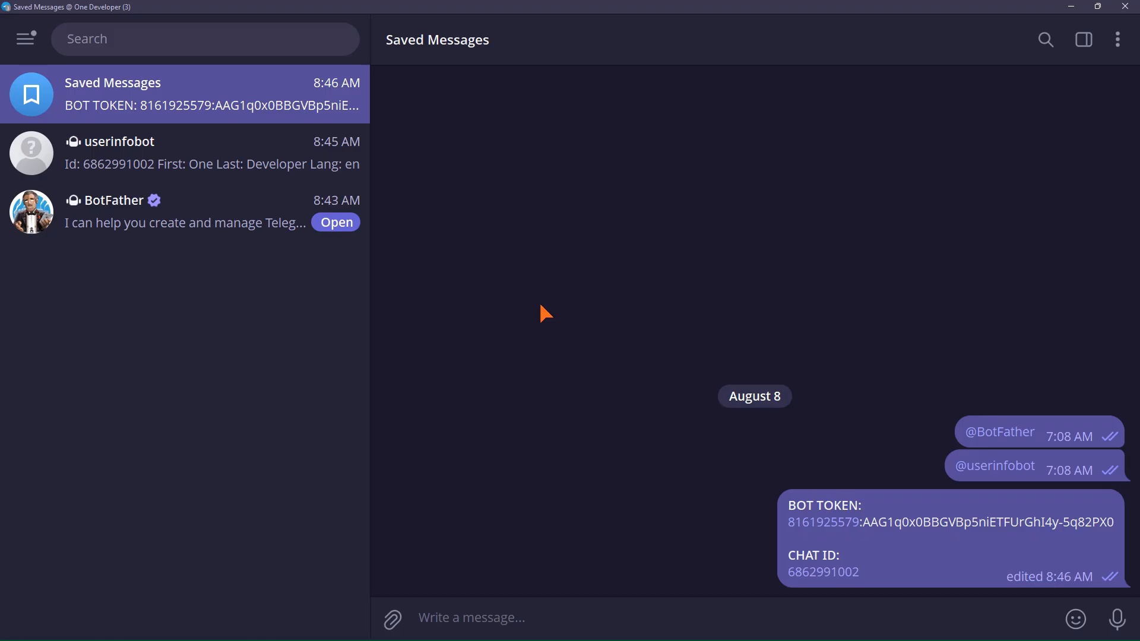
# Return to the BotFather chat and scroll up to the One Developer bot's options.
pyautogui.click(185, 211)
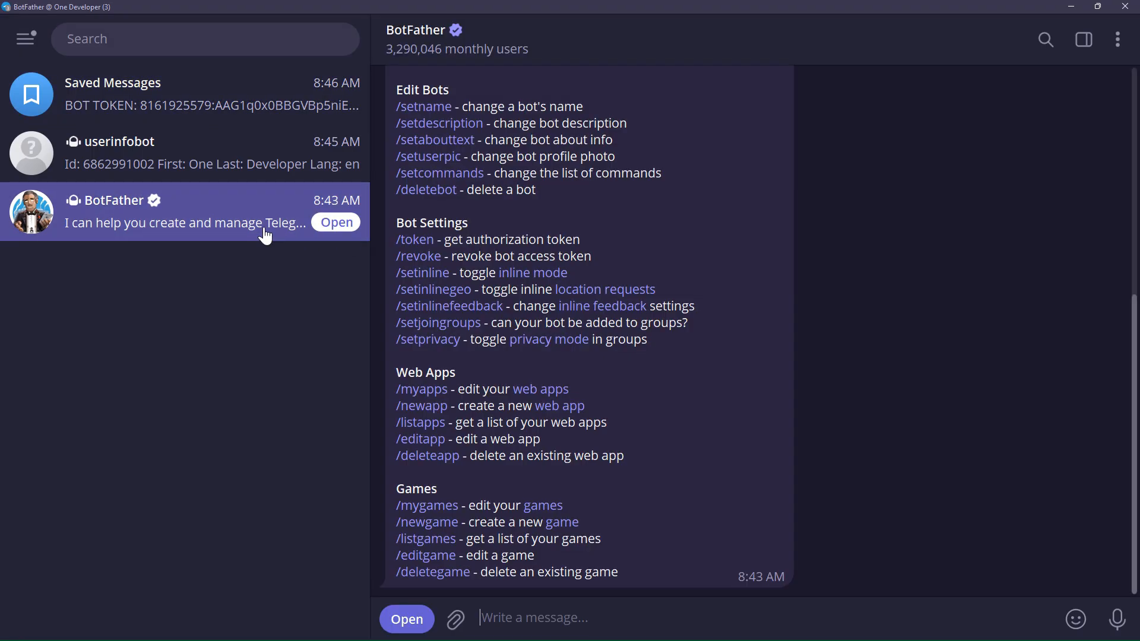
pyautogui.scroll(3)
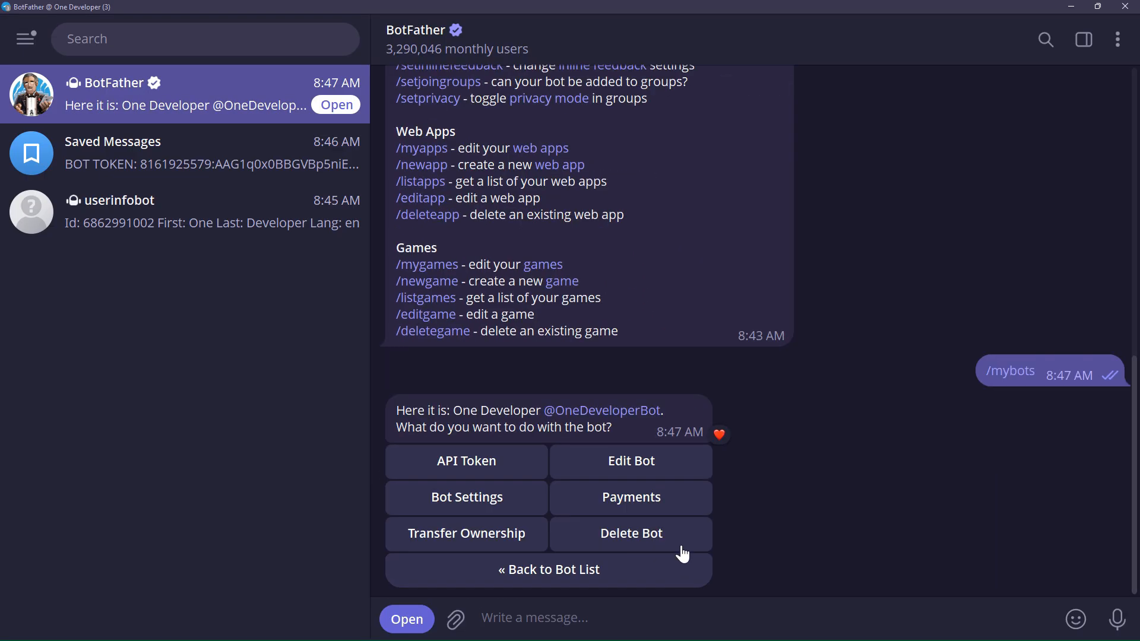
pyautogui.moveTo(602, 410)
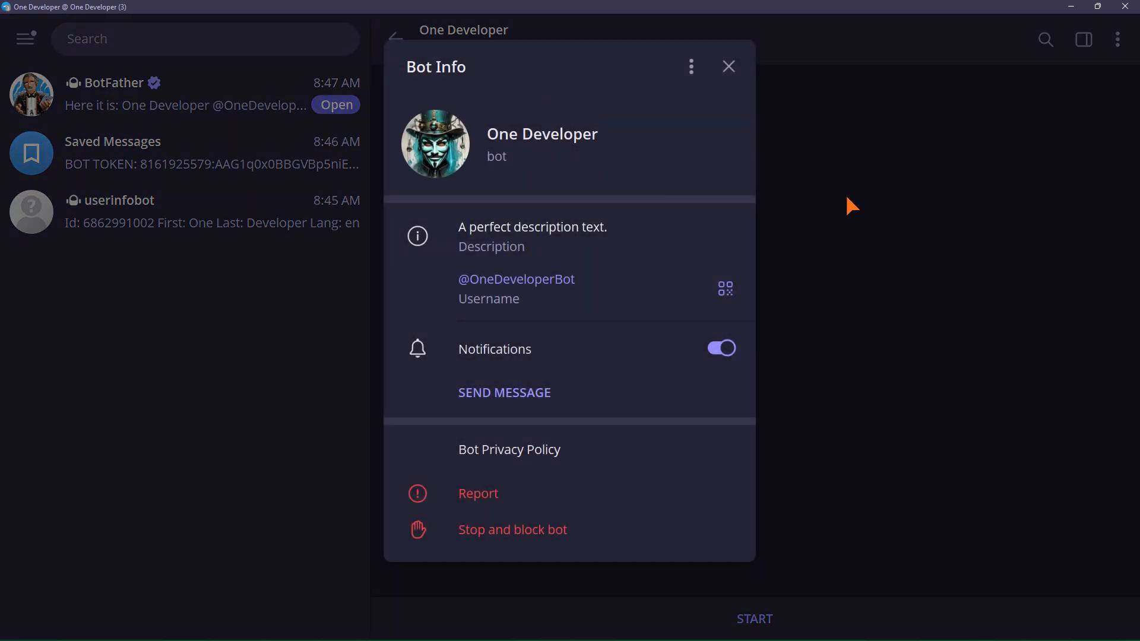
# Close the Bot Info card and send /start to the One Developer bot.
pyautogui.click(728, 66)
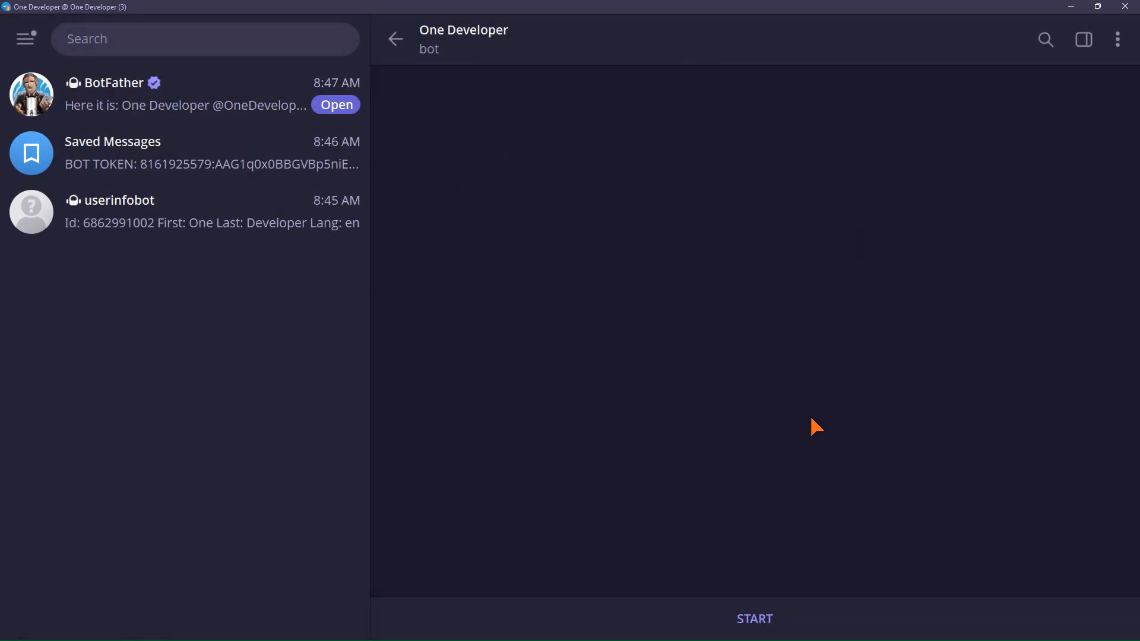
pyautogui.click(754, 619)
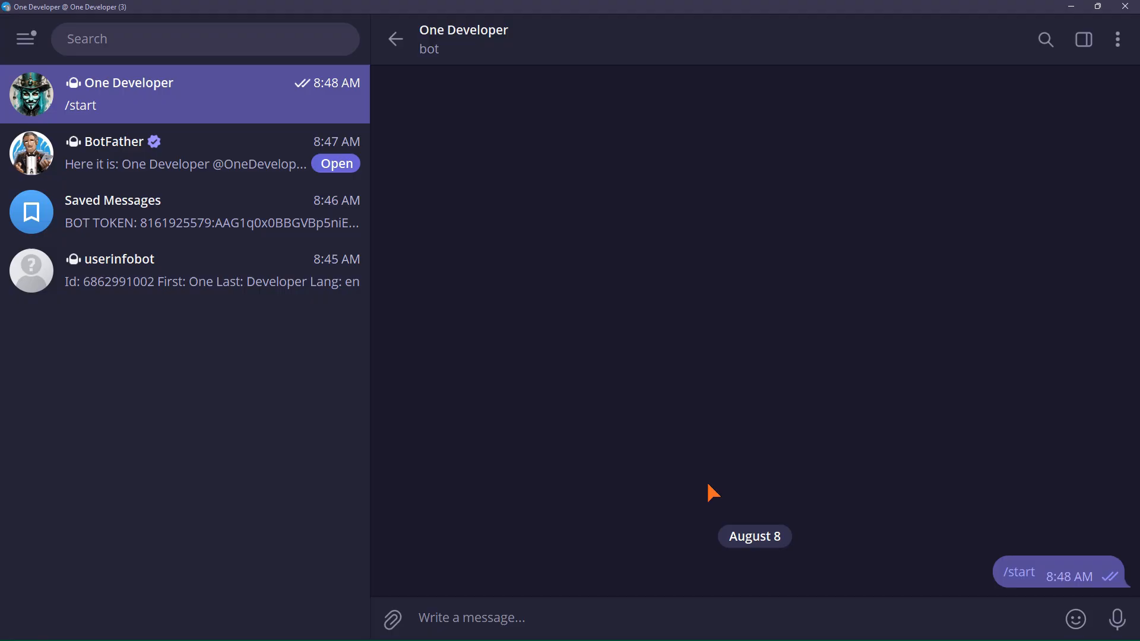
pyautogui.moveTo(800, 318)
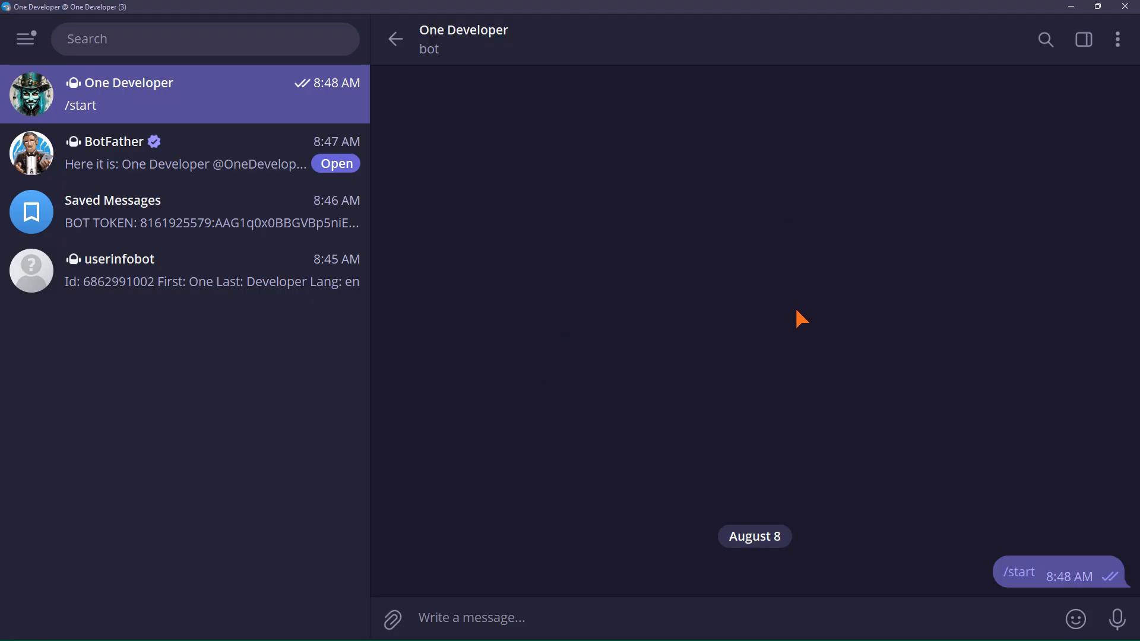